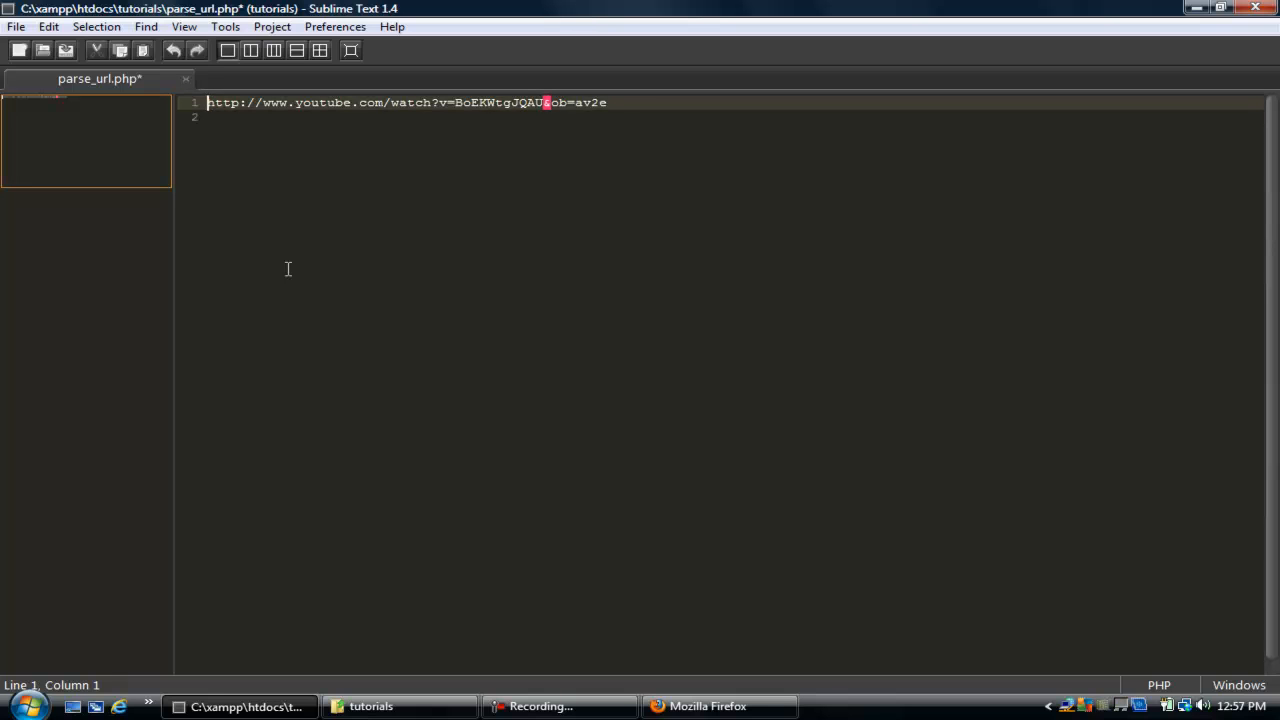
- Wrap the YouTube URL in a $url = "..."; assignment inside <?php ... ?> tags
text($url =")
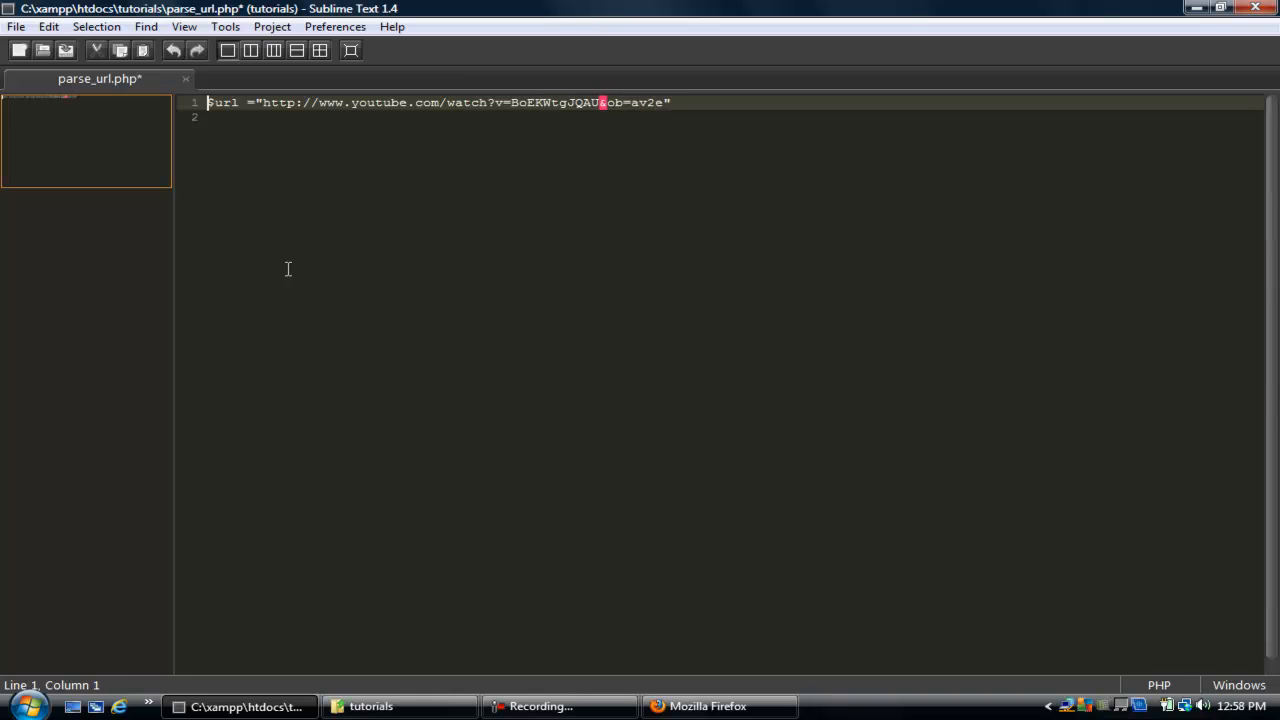
text(<?php)
text(?>)
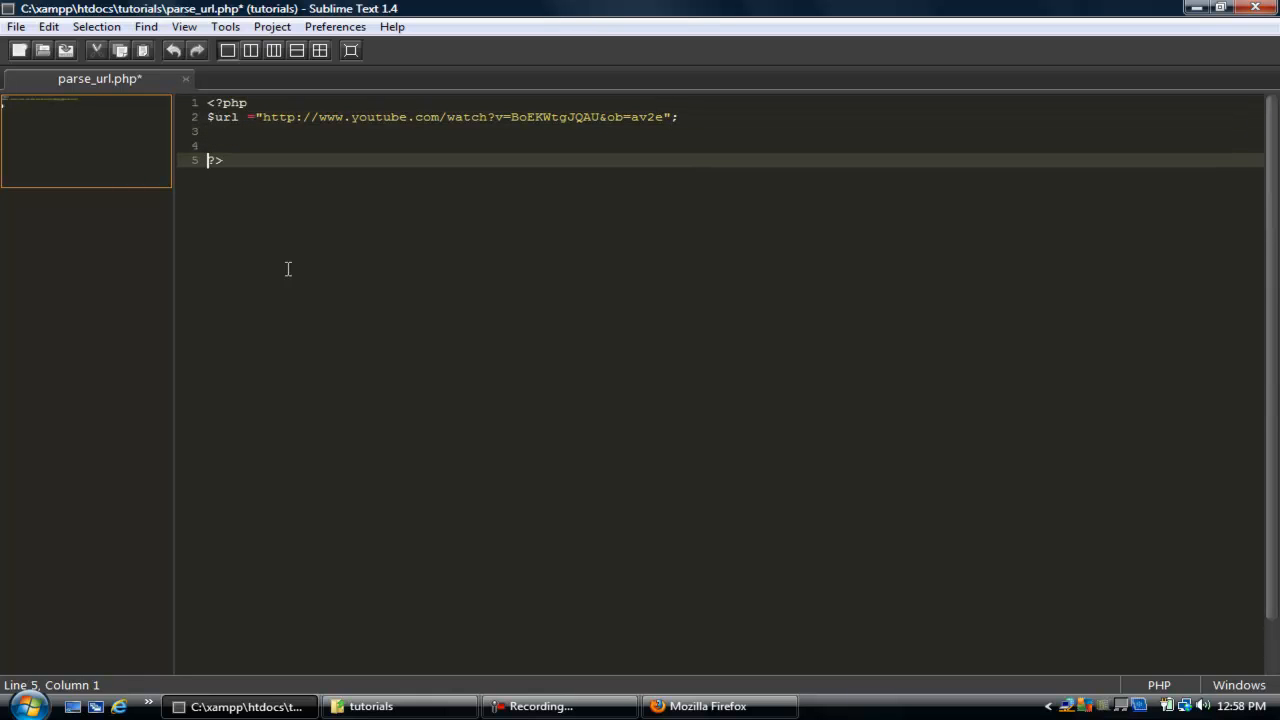
key(Return)
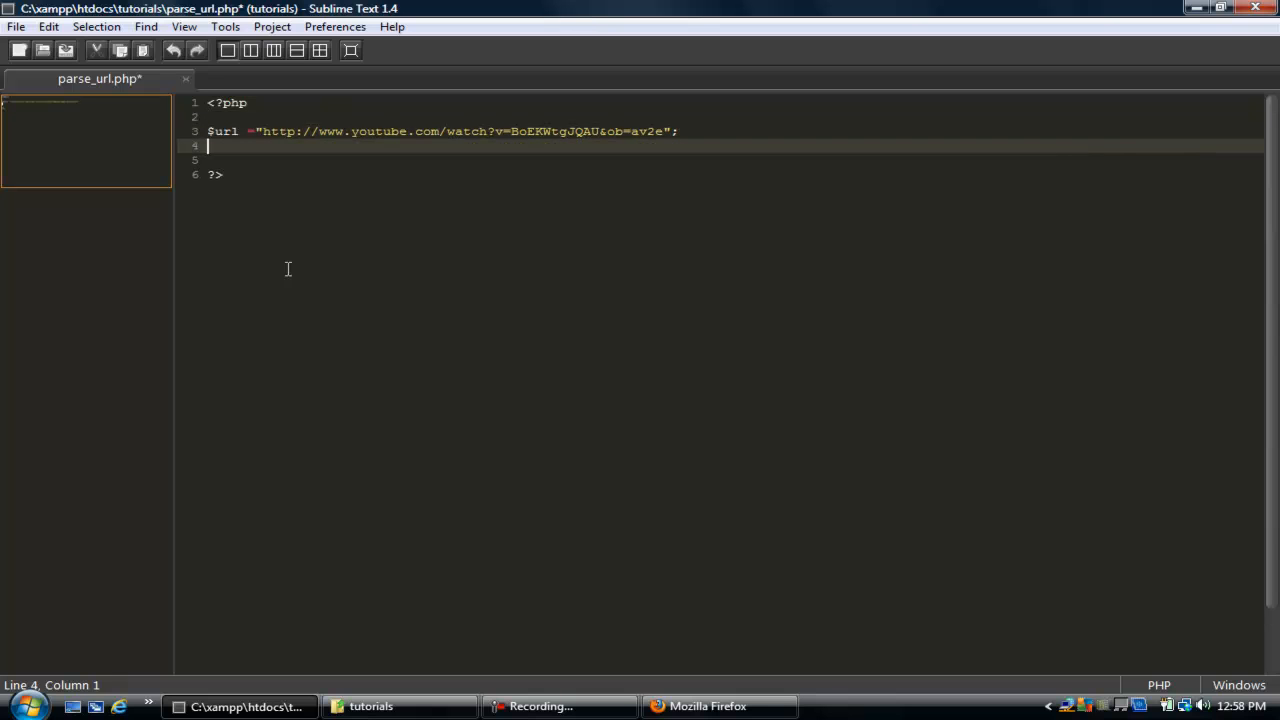
- Add a parse_url($url); call below the URL assignment
text(parse)
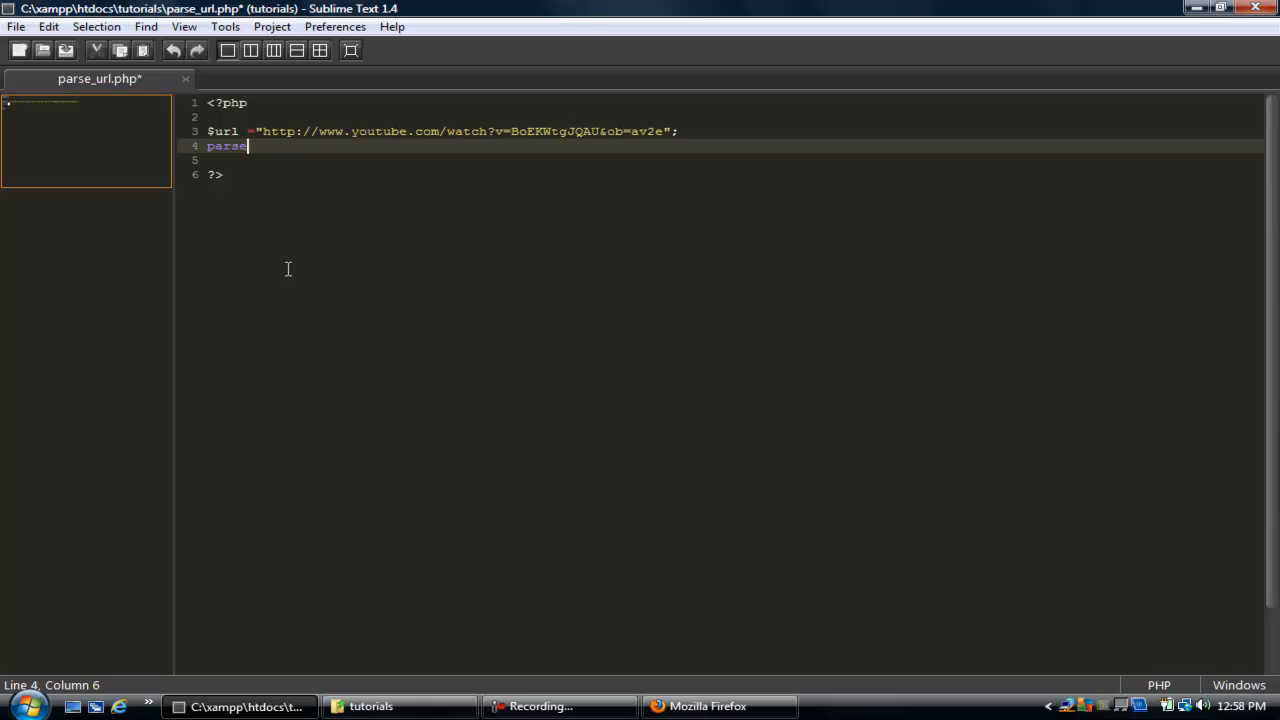
text(_url())
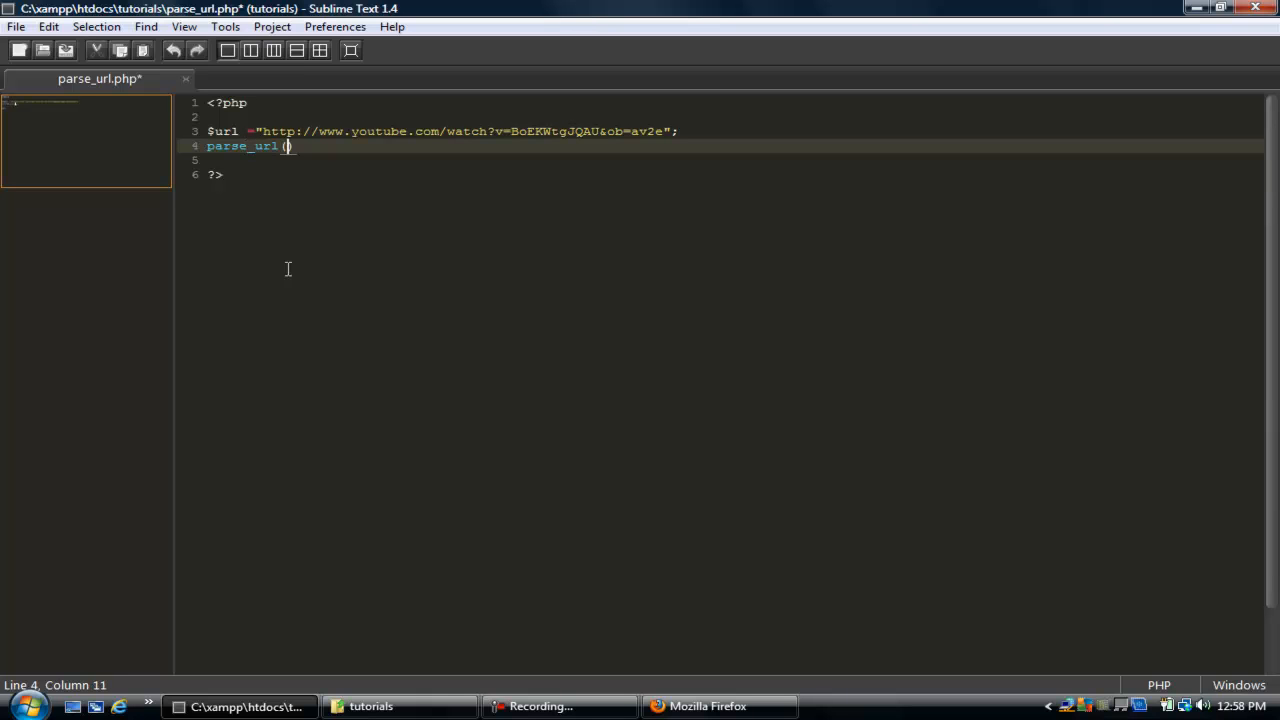
text($url)
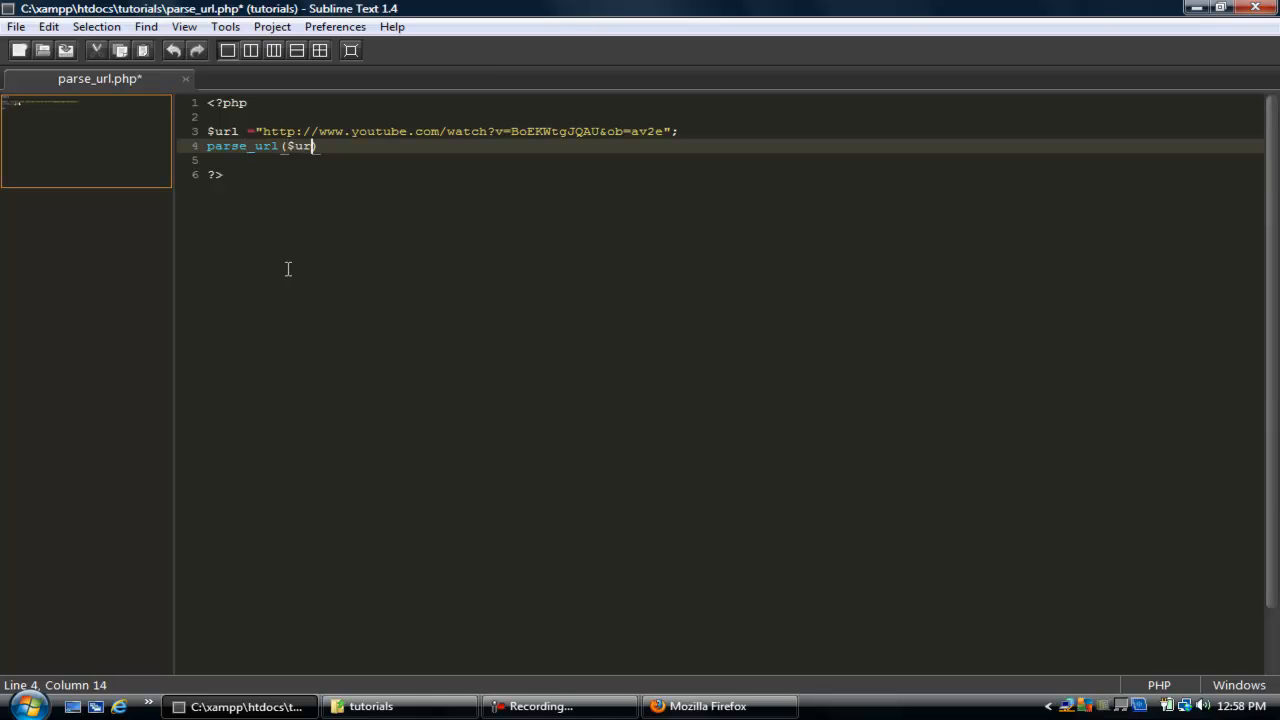
text();)
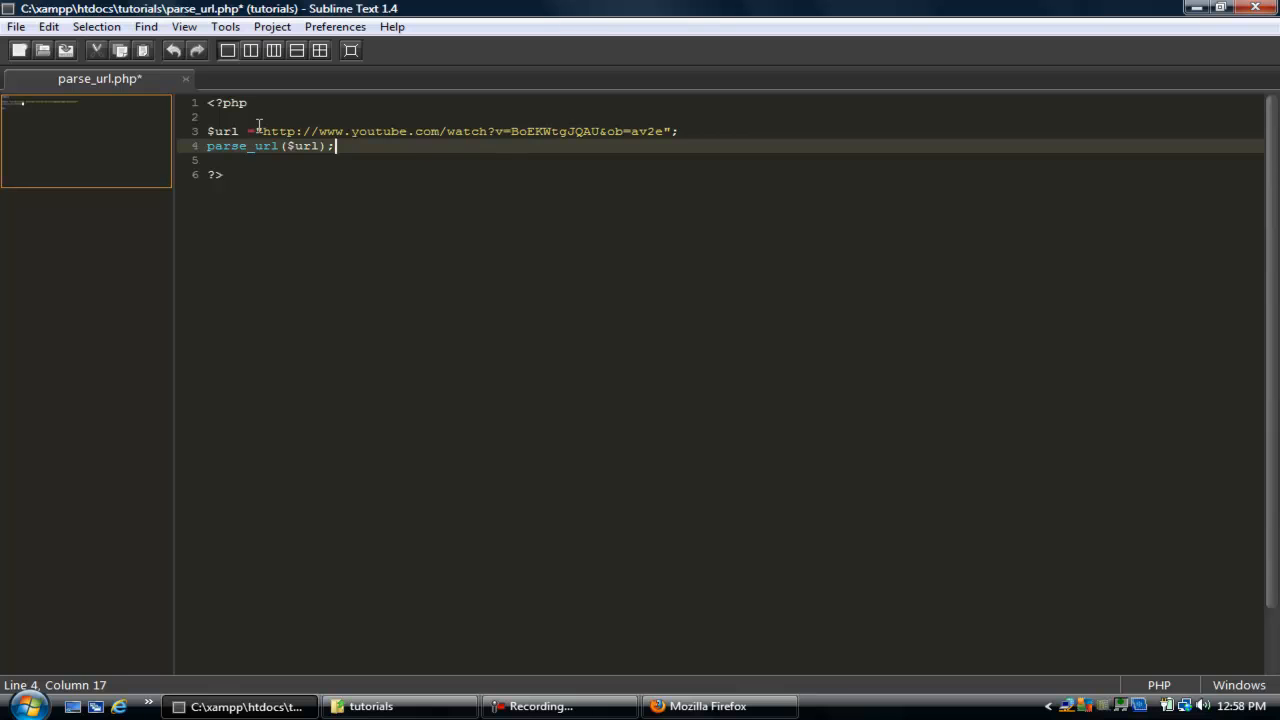
- Wrap the call as print_r(parse_url($url)); and save parse_url.php
drag(256, 132, 336, 144)
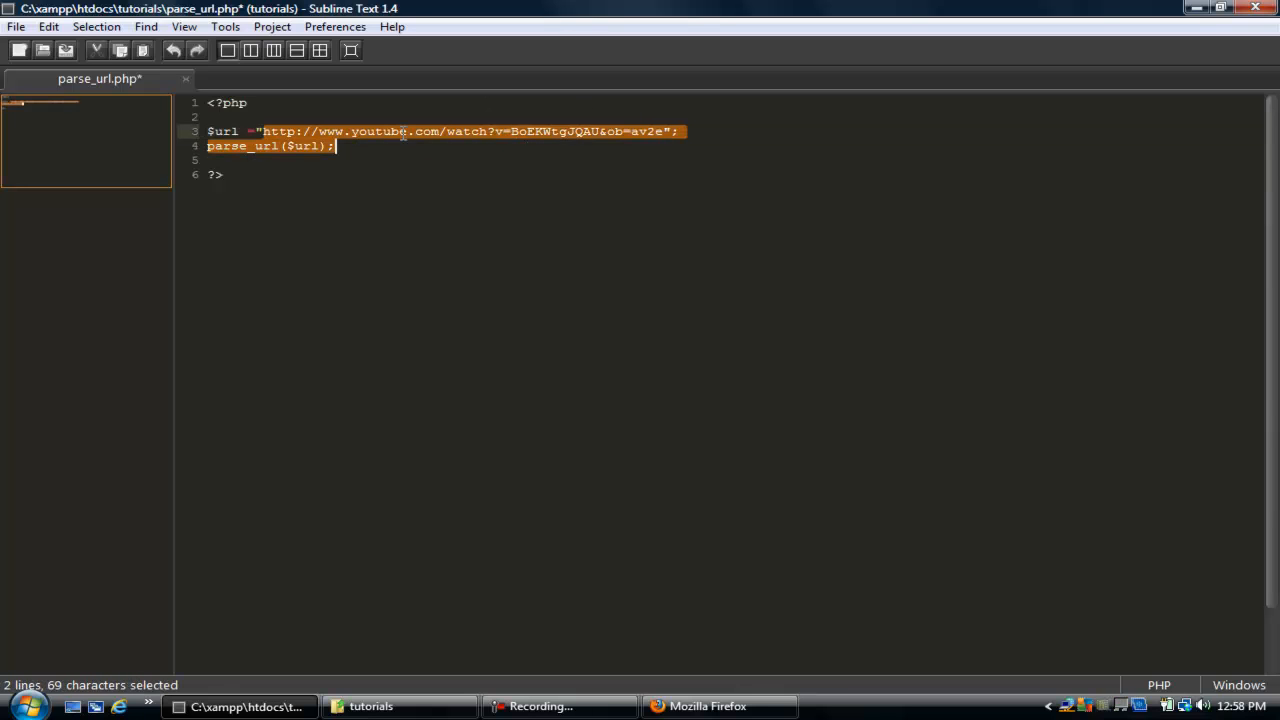
click(208, 146)
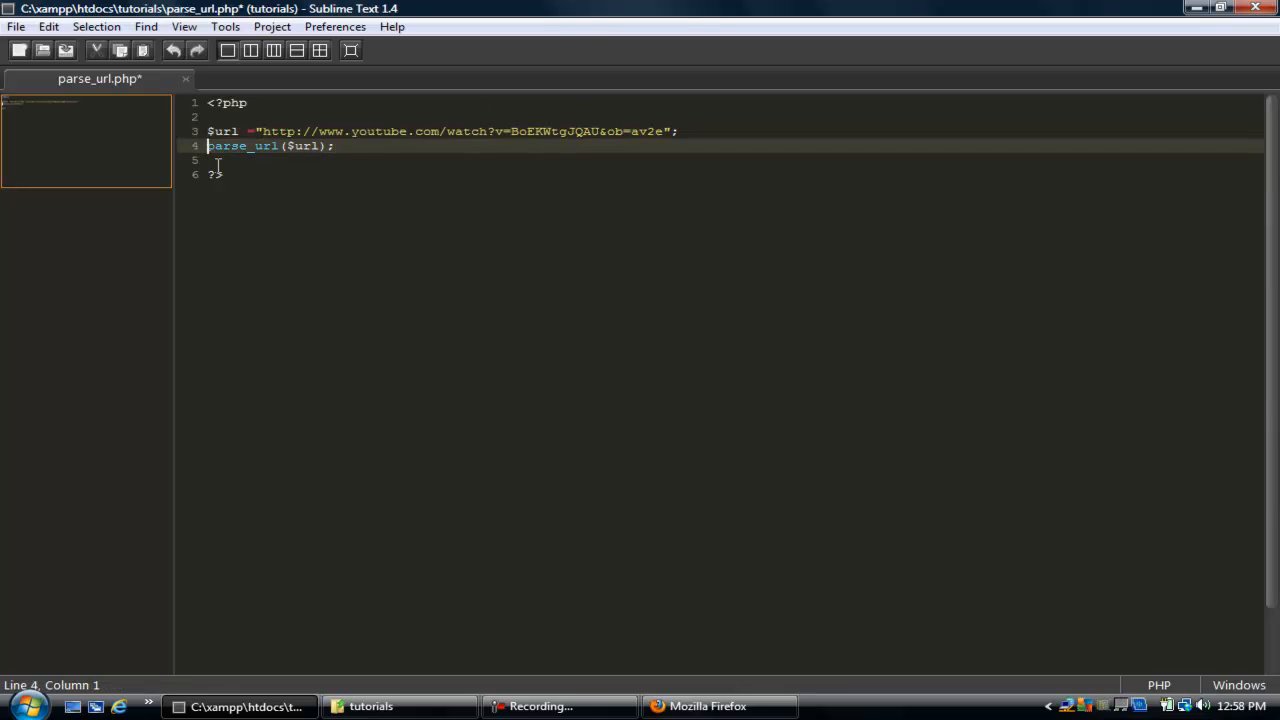
text(print_r()
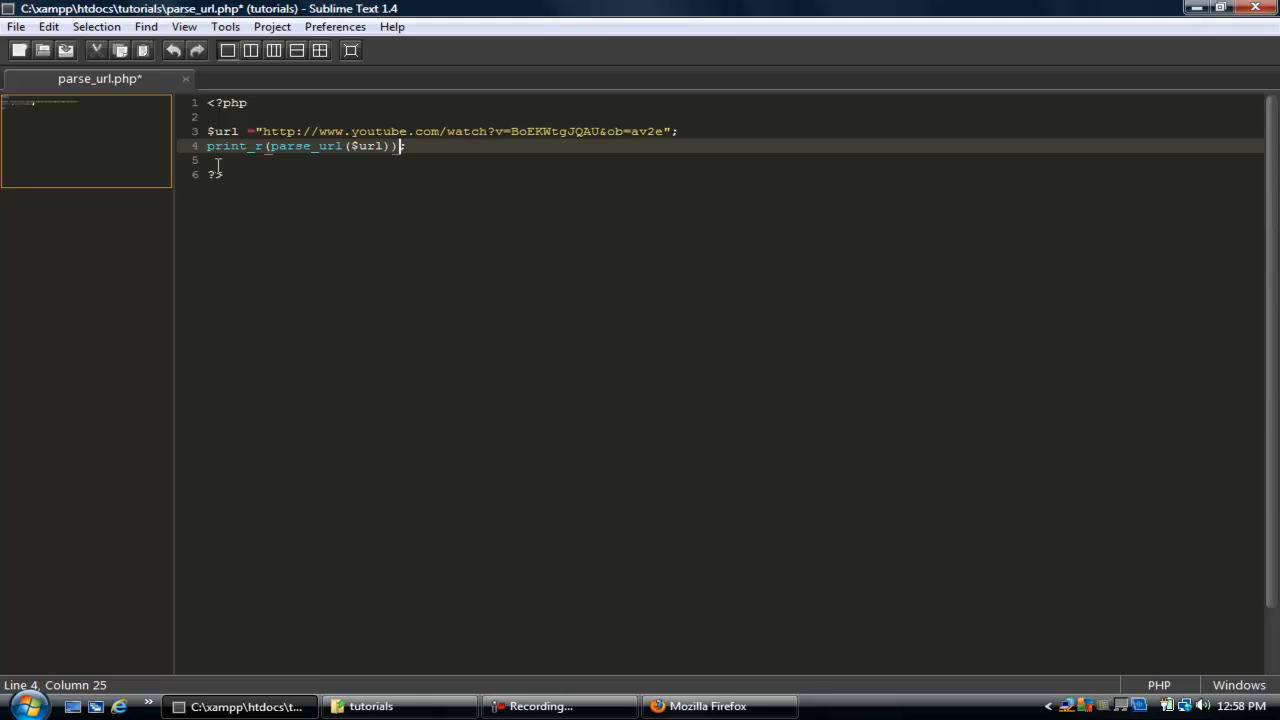
key(ctrl+s)
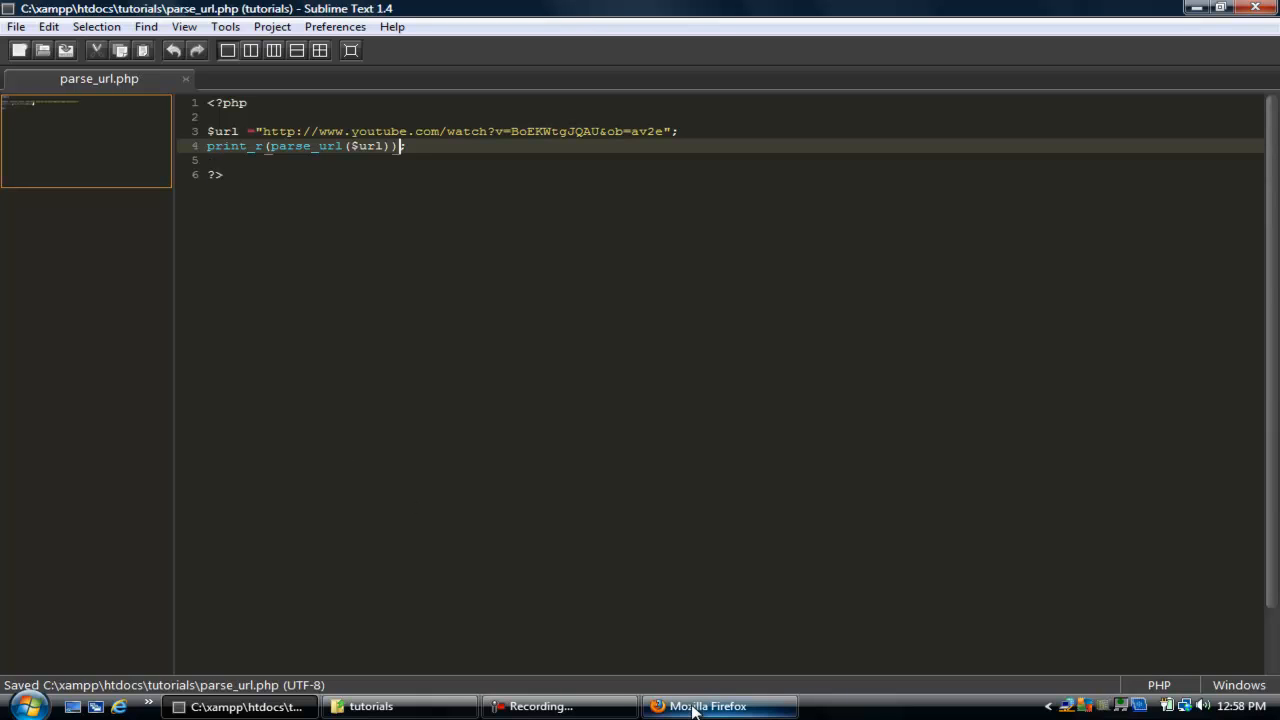
- View the parsed array in Firefox and highlight its [query] component
click(708, 706)
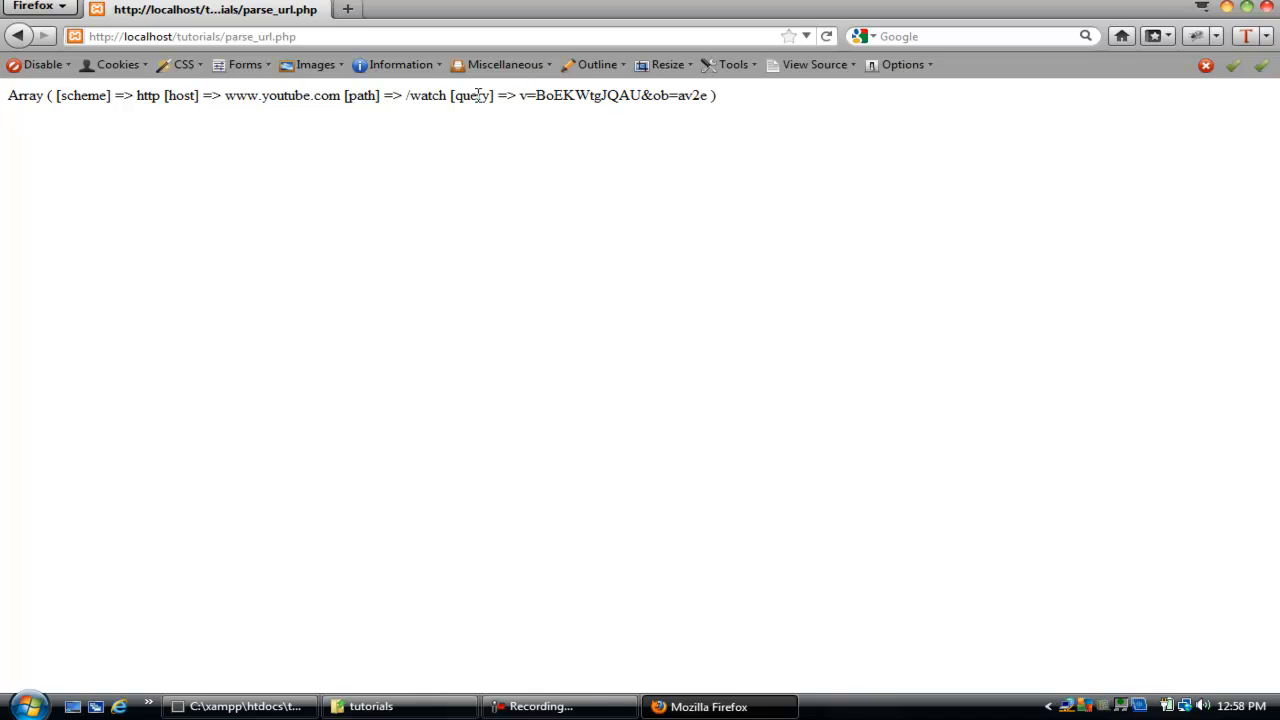
drag(452, 96, 714, 96)
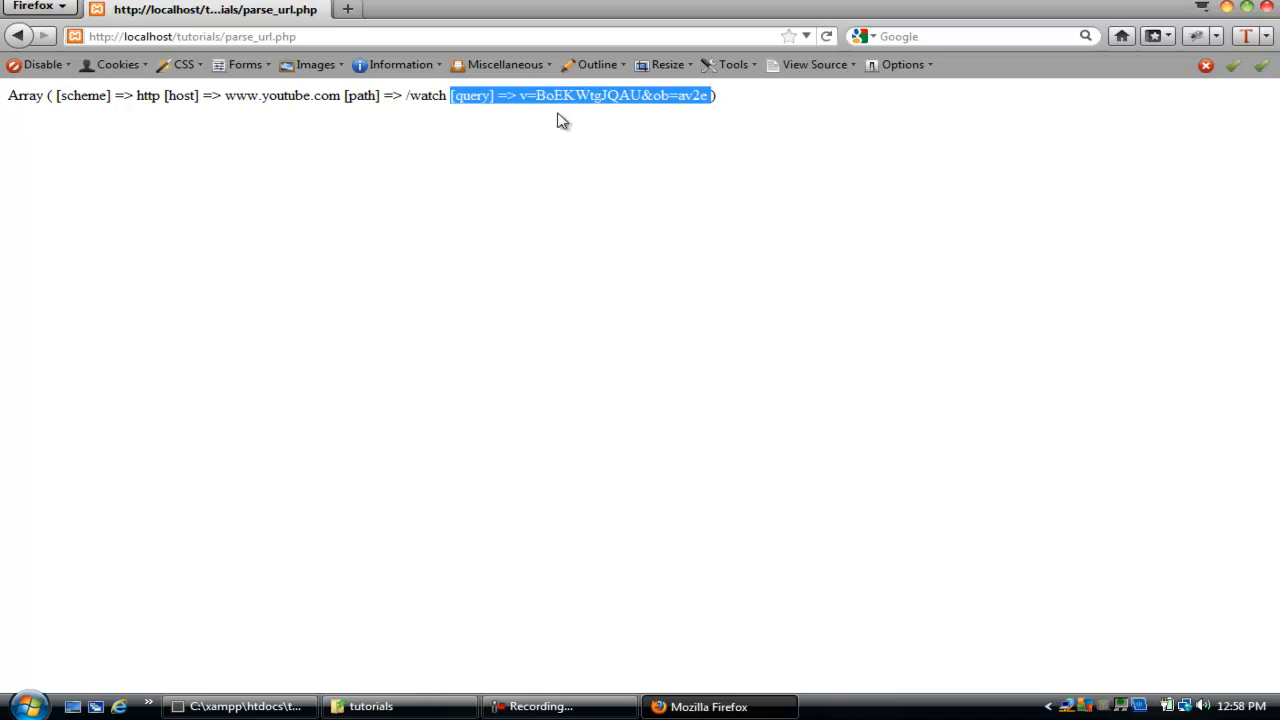
click(240, 706)
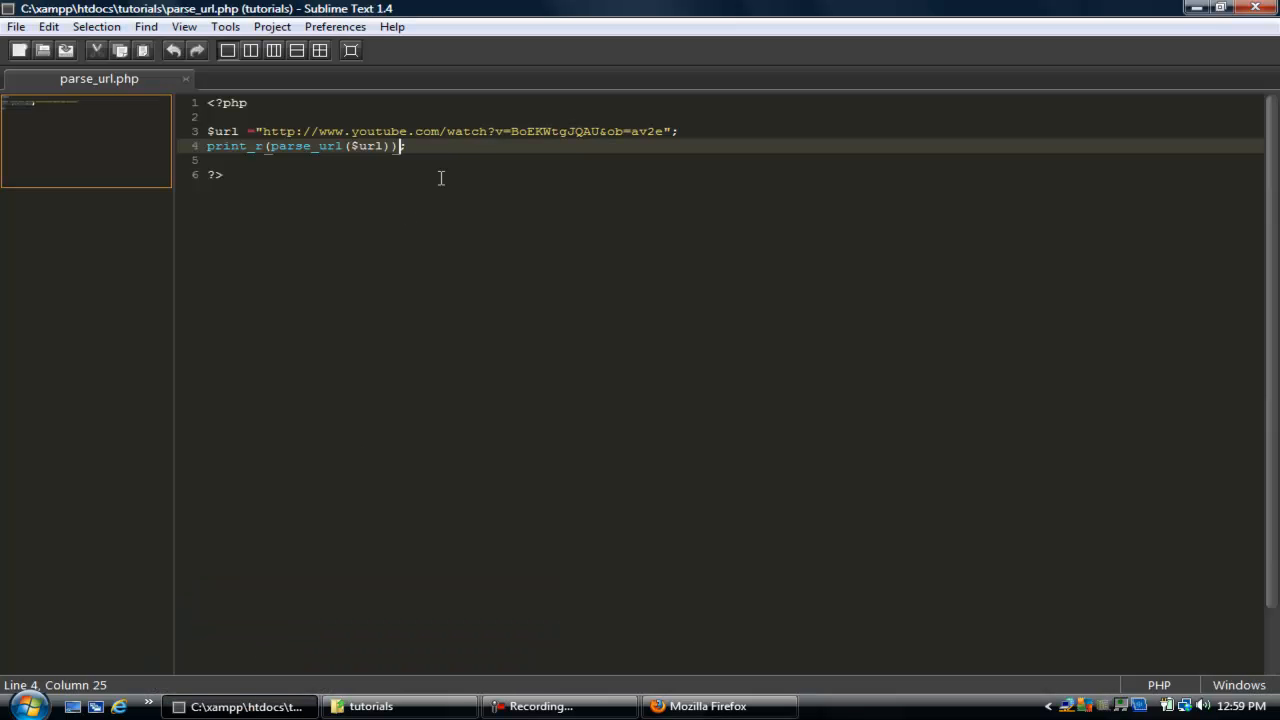
- Replace print_r with echo on the parse_url line
text(;)
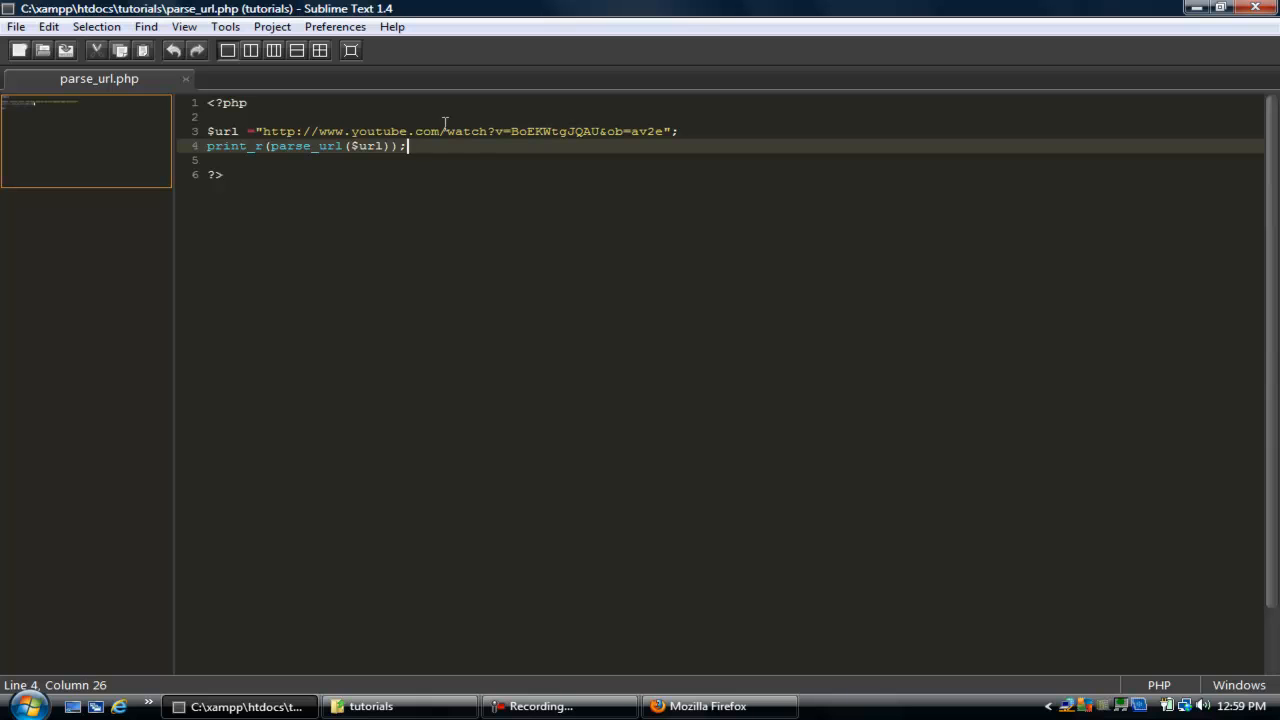
click(262, 146)
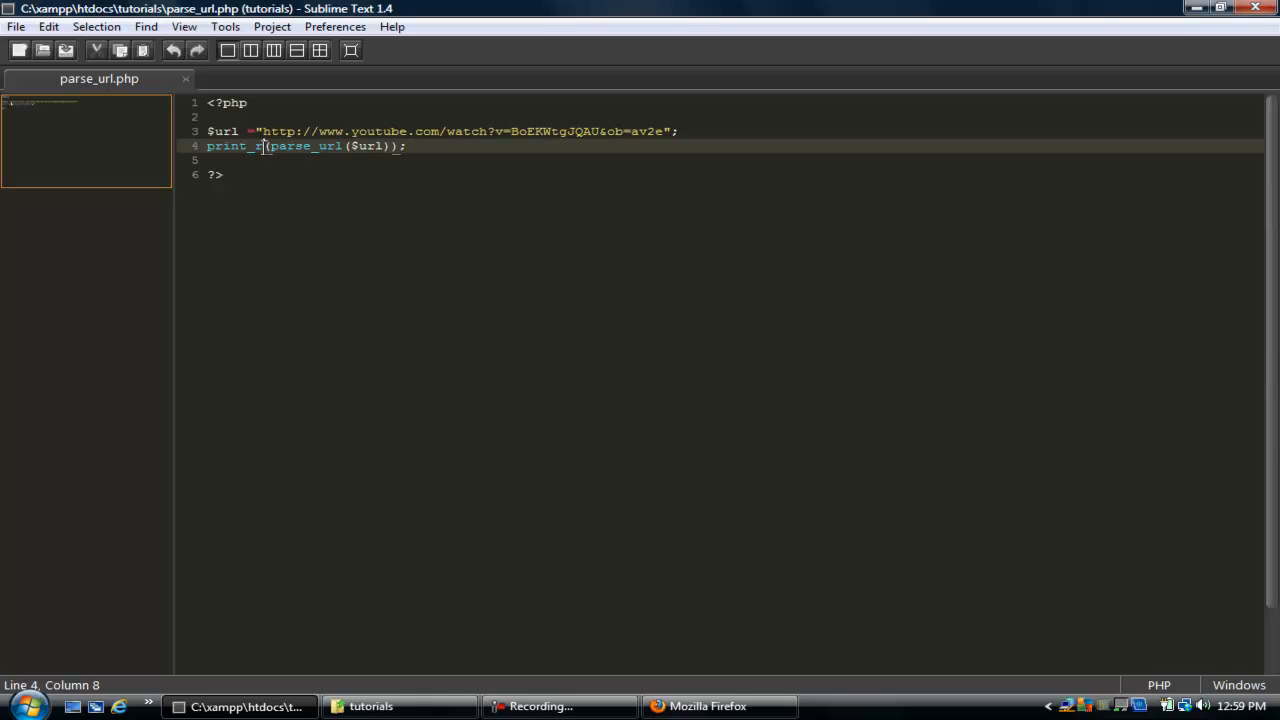
double_click(232, 146)
text(e)
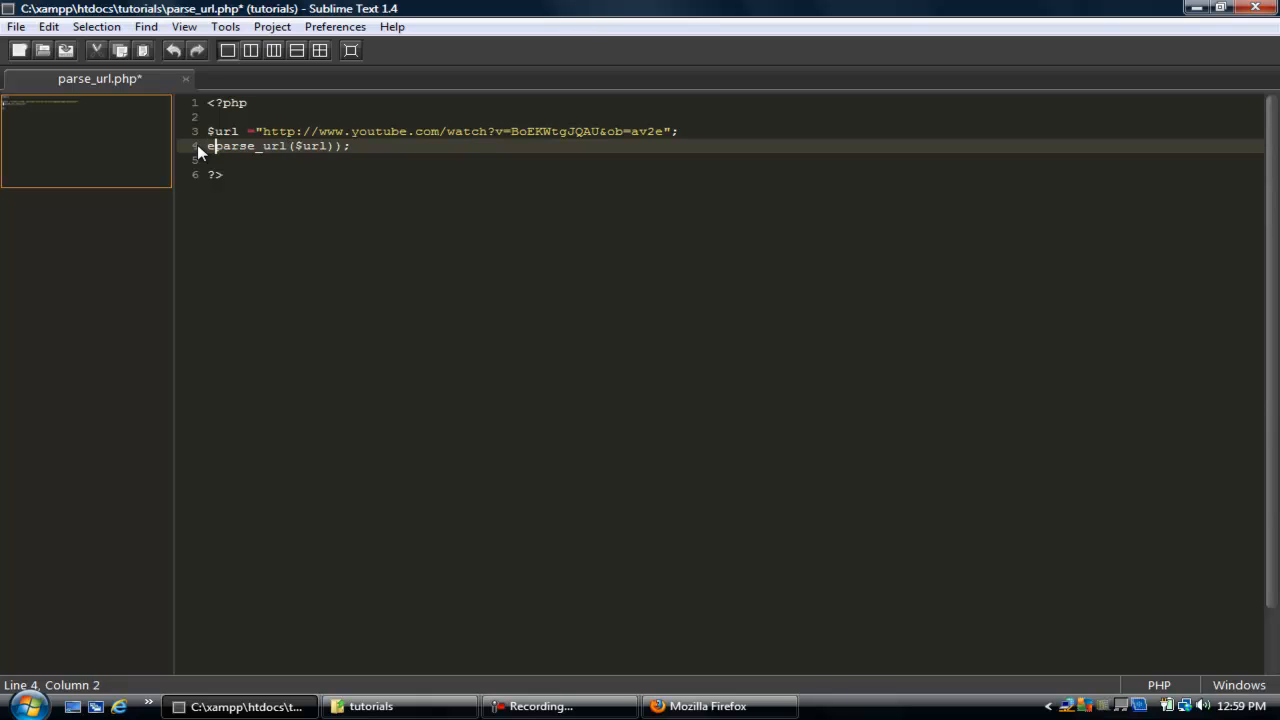
text(cho)
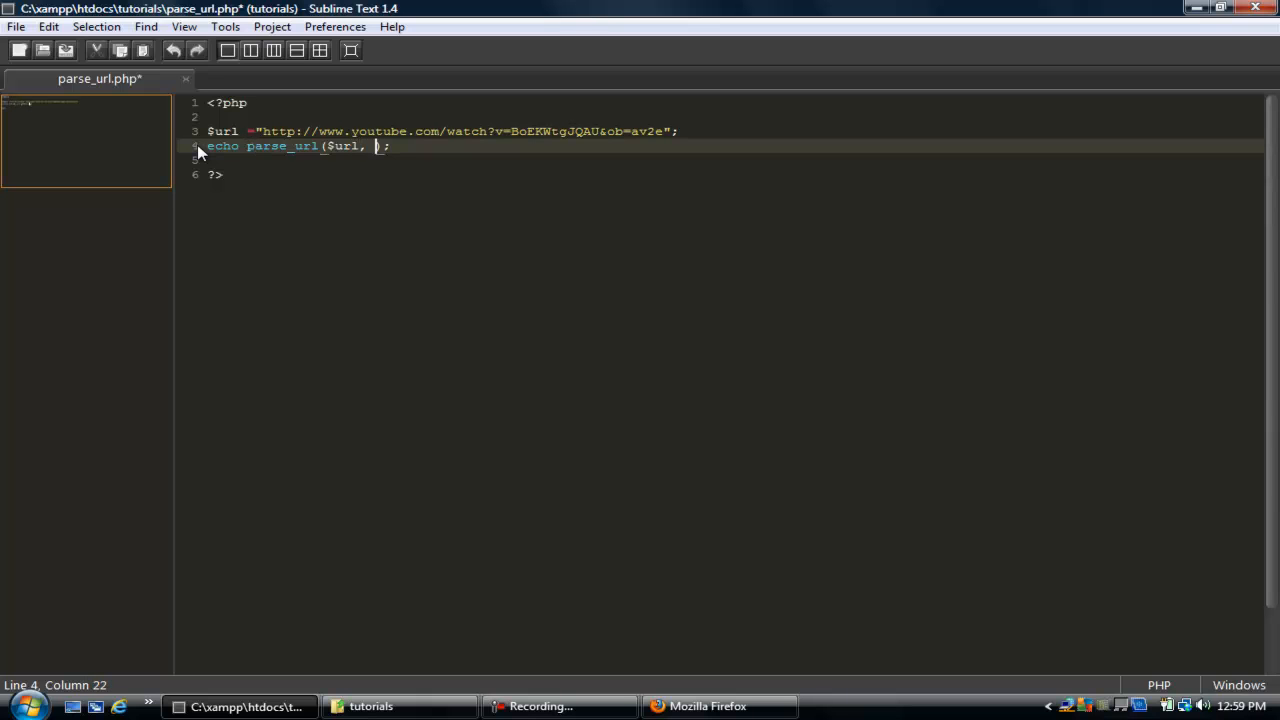
- Add PHP_URL_QUERY as parse_url's second argument and save the script
text(PH)
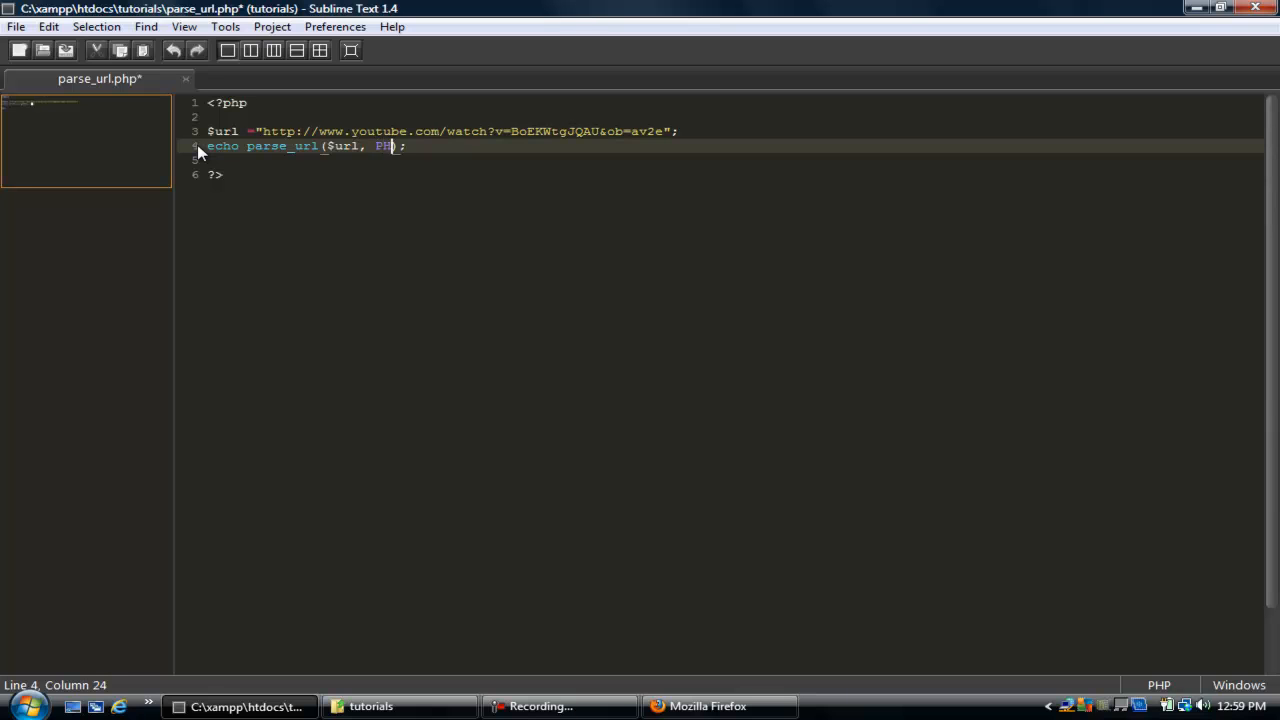
text(P_URL_)
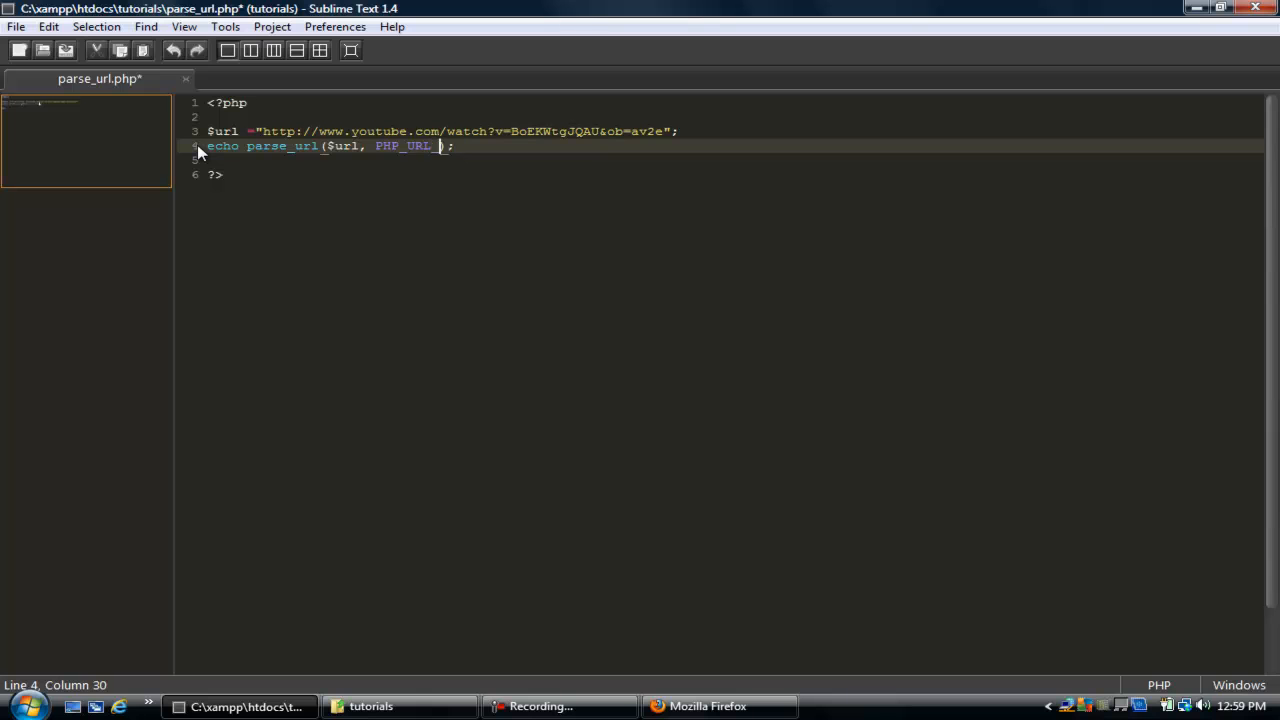
text(QUERY)
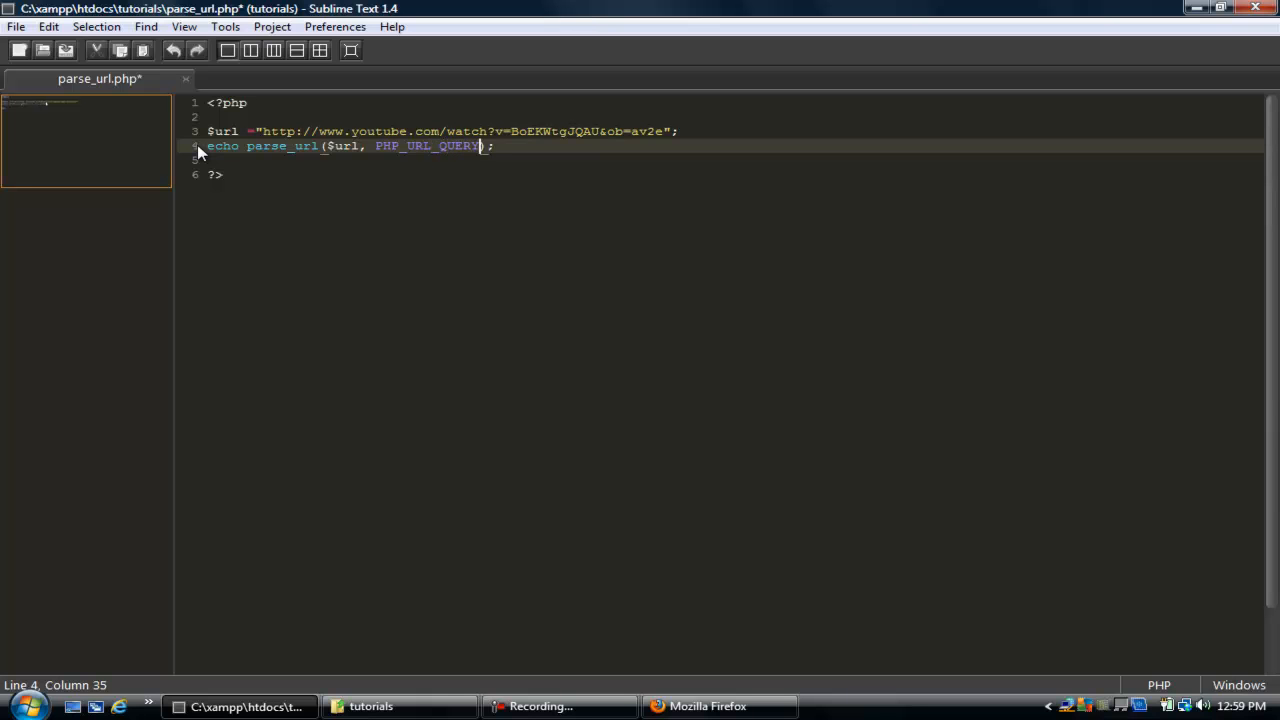
key(ctrl+s)
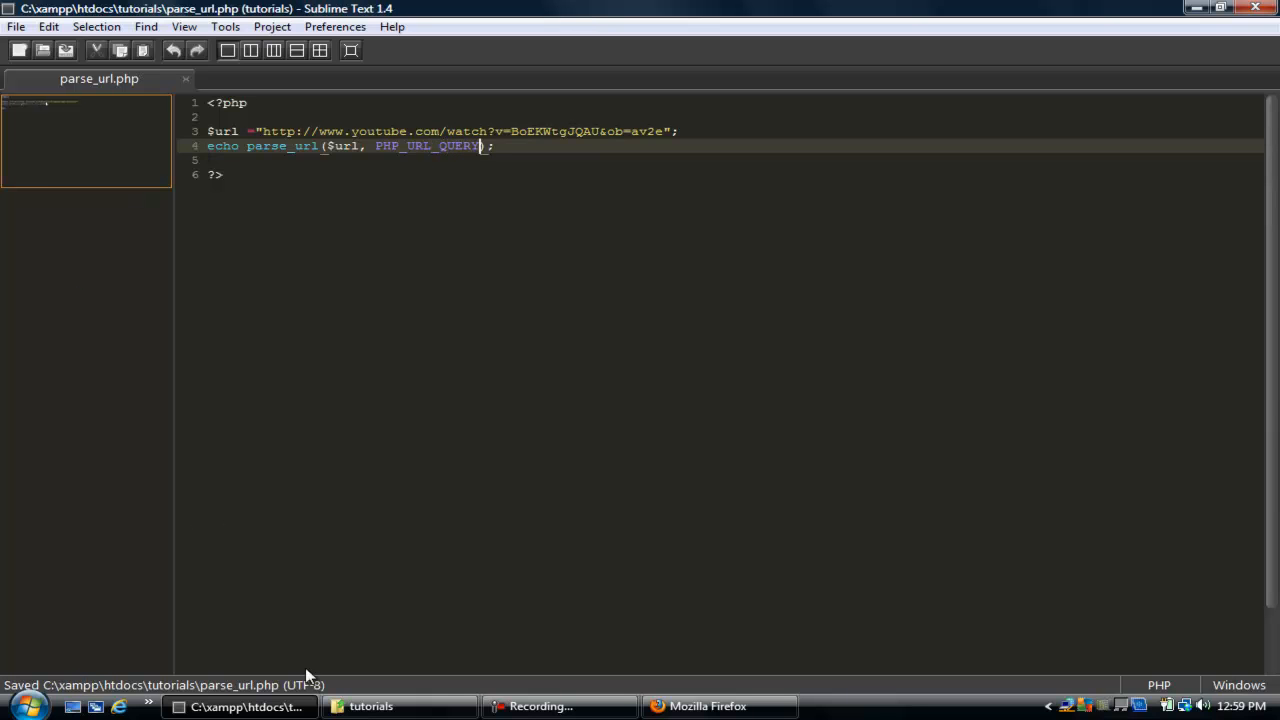
mouse_move(708, 706)
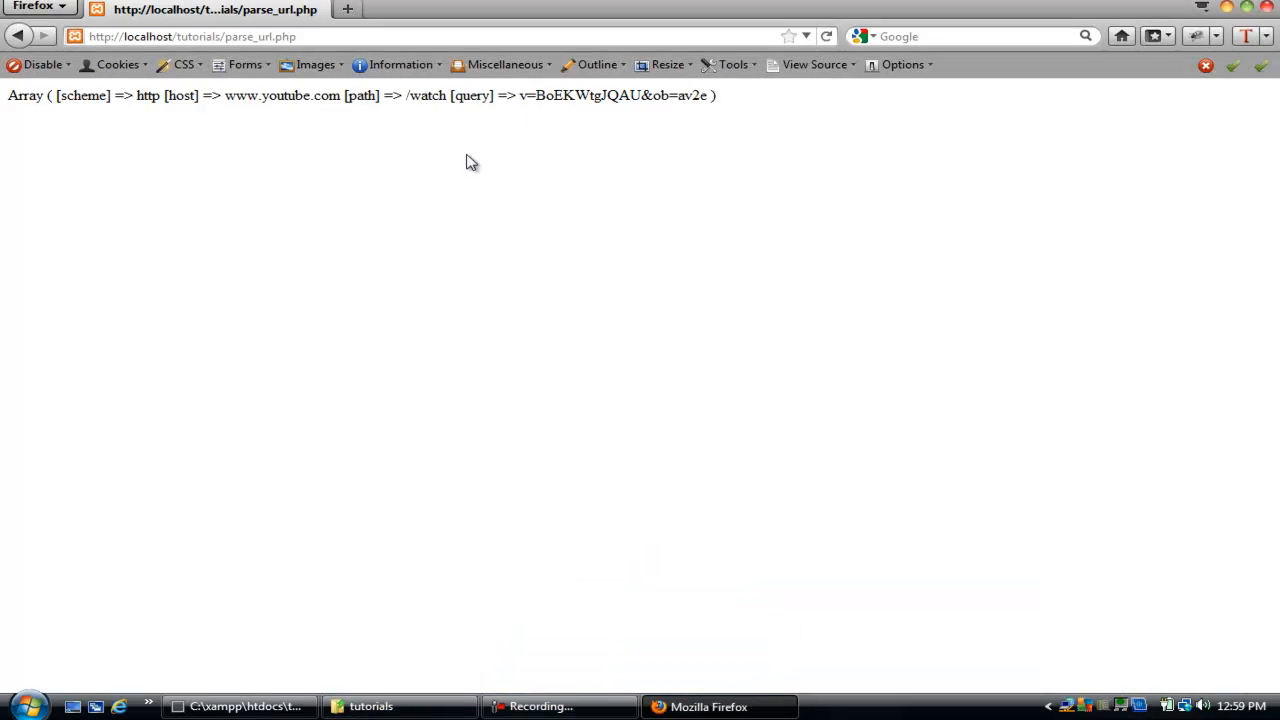
mouse_move(496, 664)
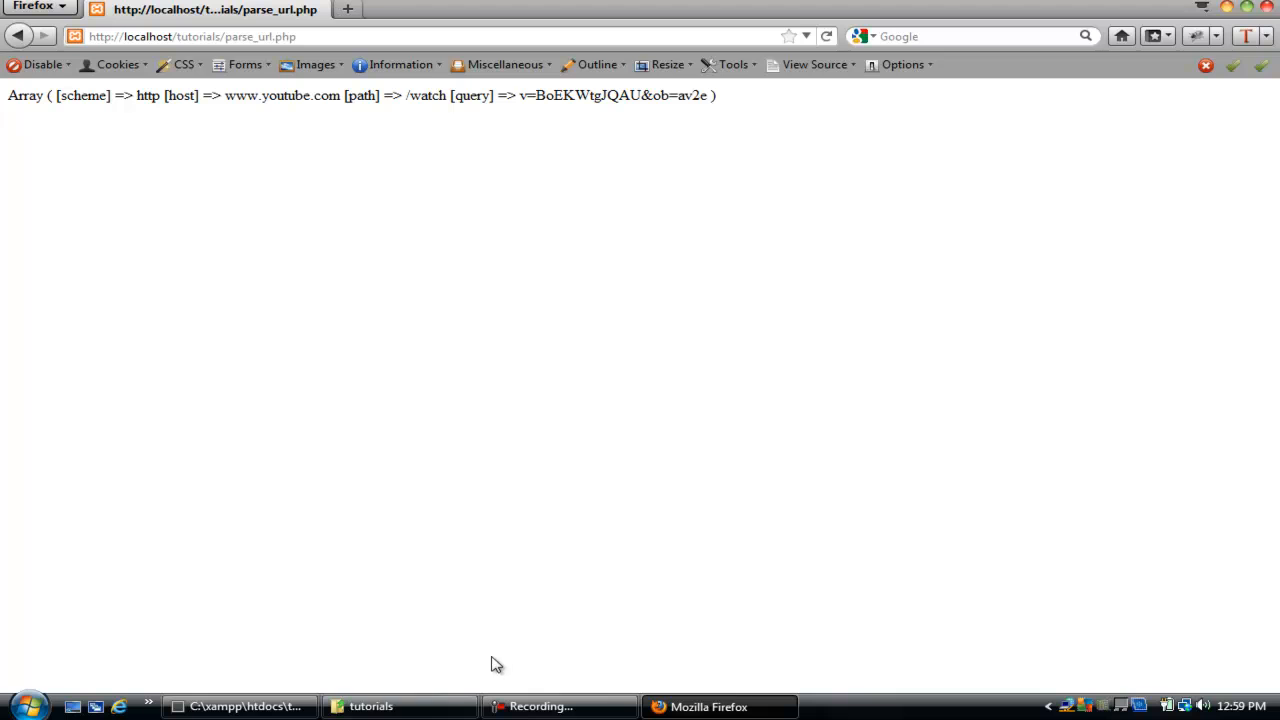
- Check the parse_url.php output in Firefox and return to the script in the editor
click(240, 706)
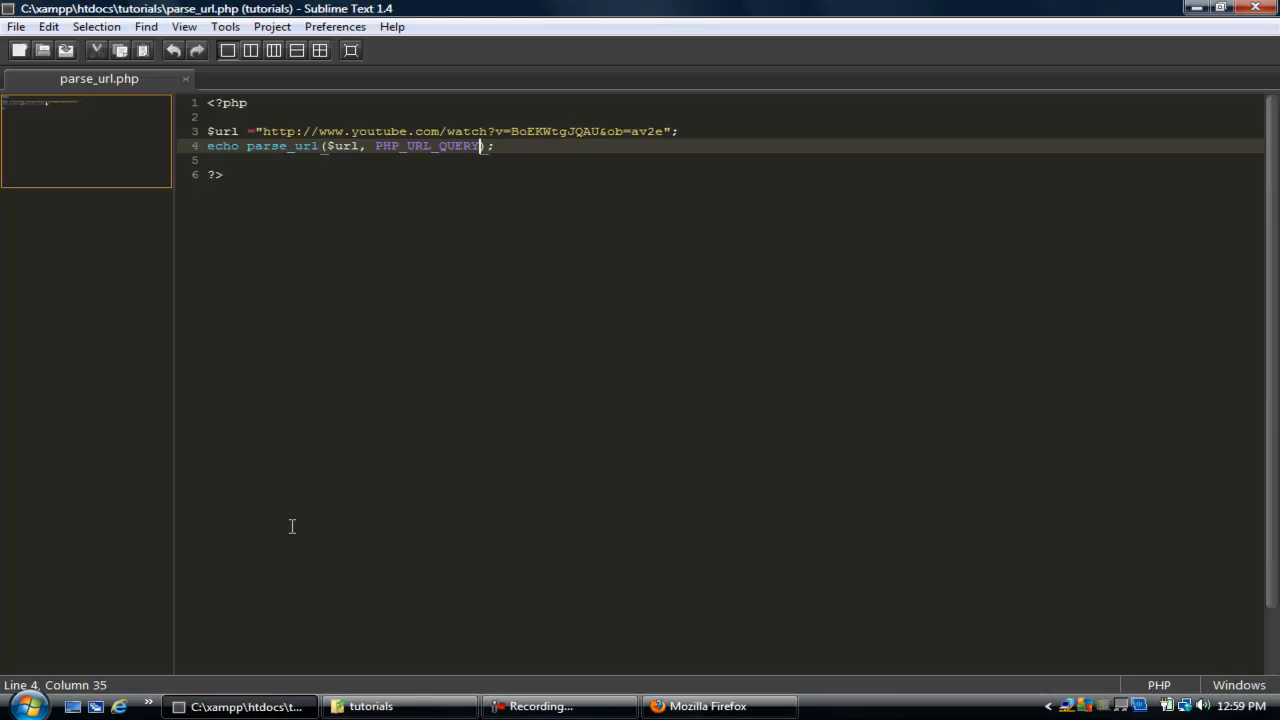
click(708, 706)
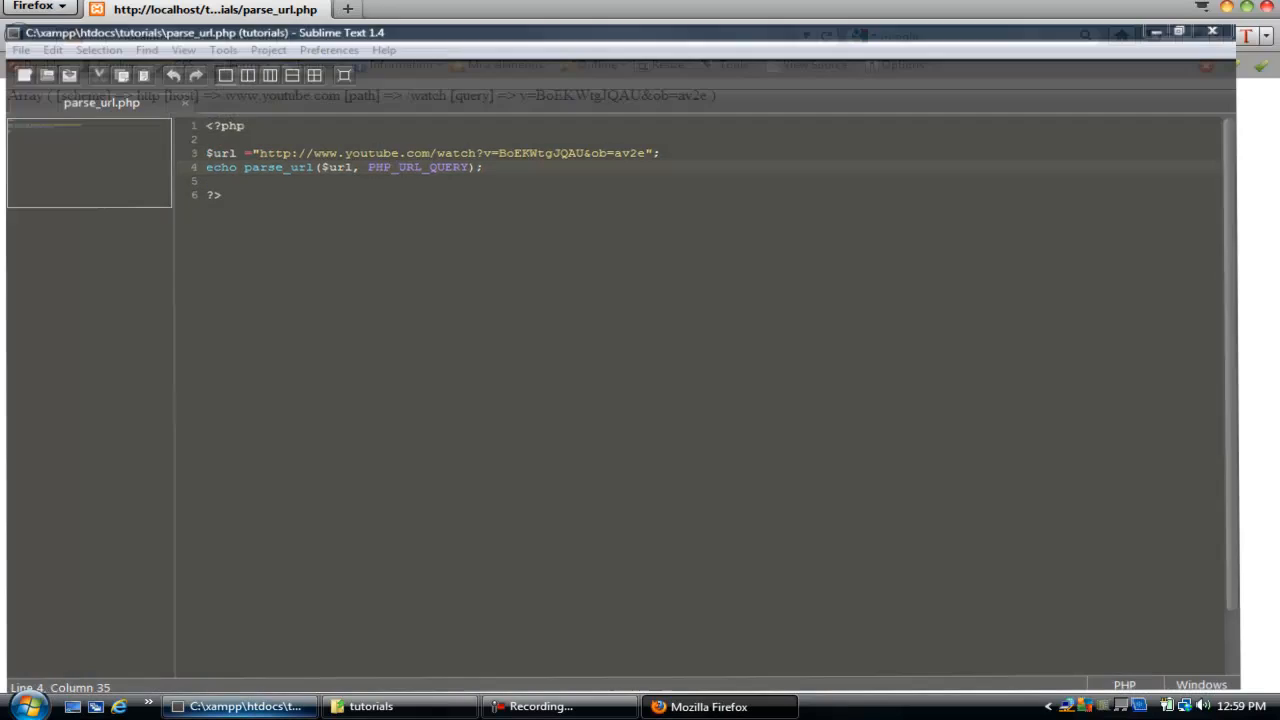
click(1180, 32)
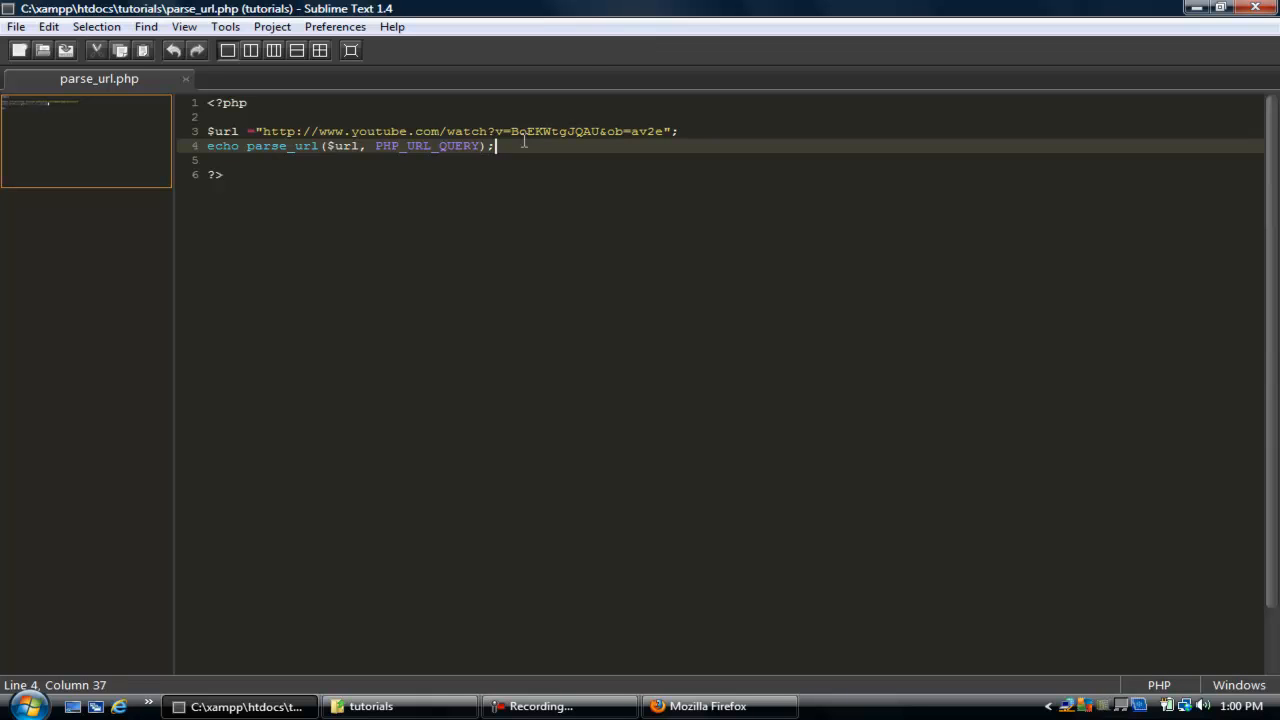
- Assign parse_url($url, PHP_URL_QUERY) to $parsedurl instead of echoing it
key(Return)
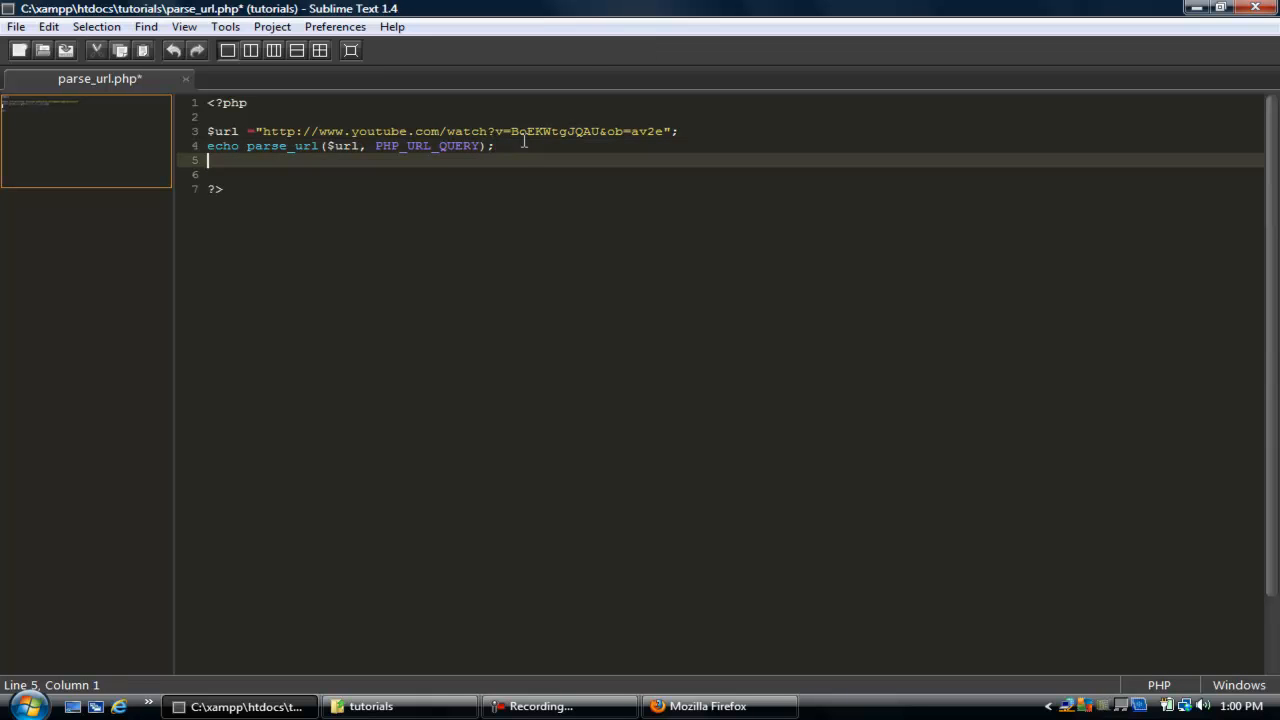
click(232, 144)
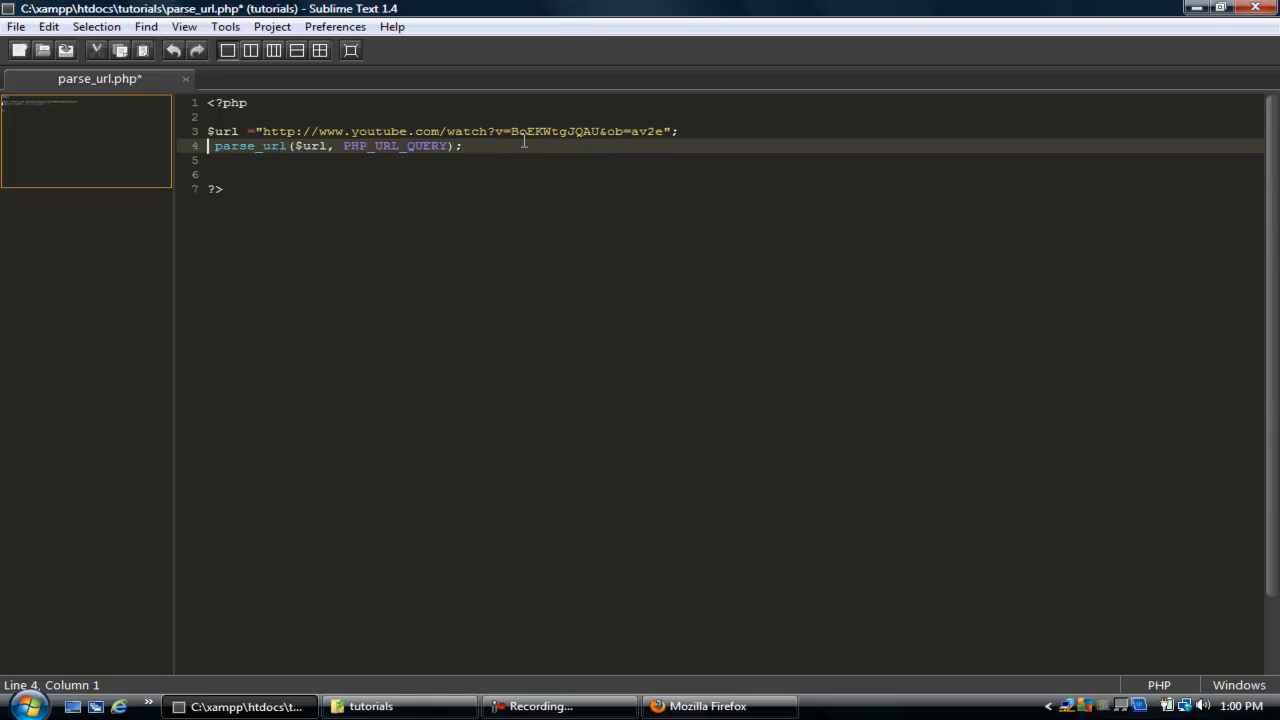
text($)
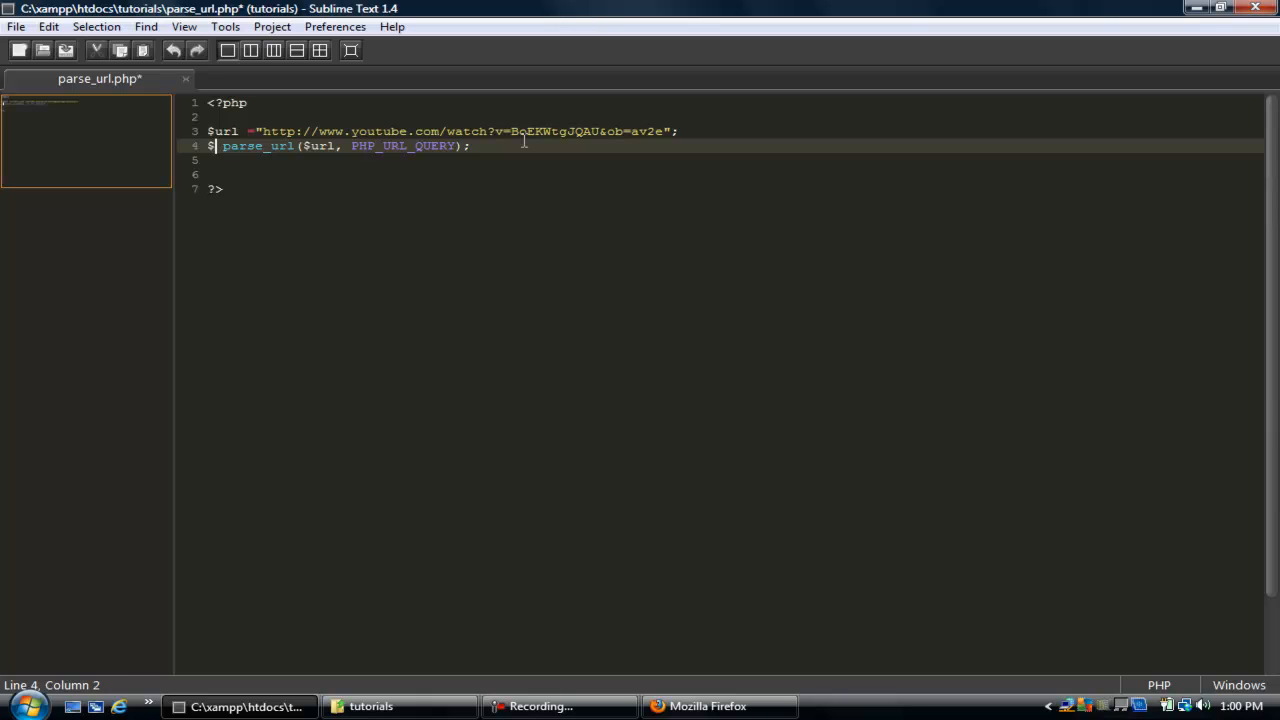
text(pars)
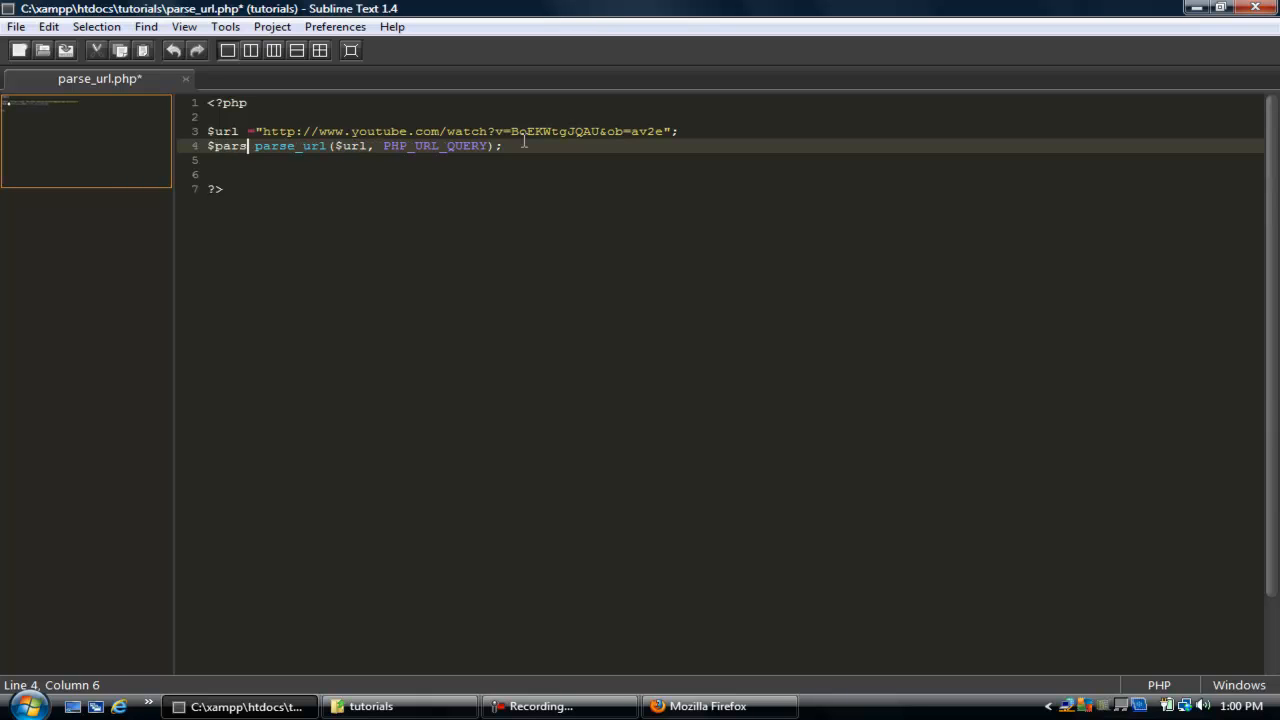
text(edU)
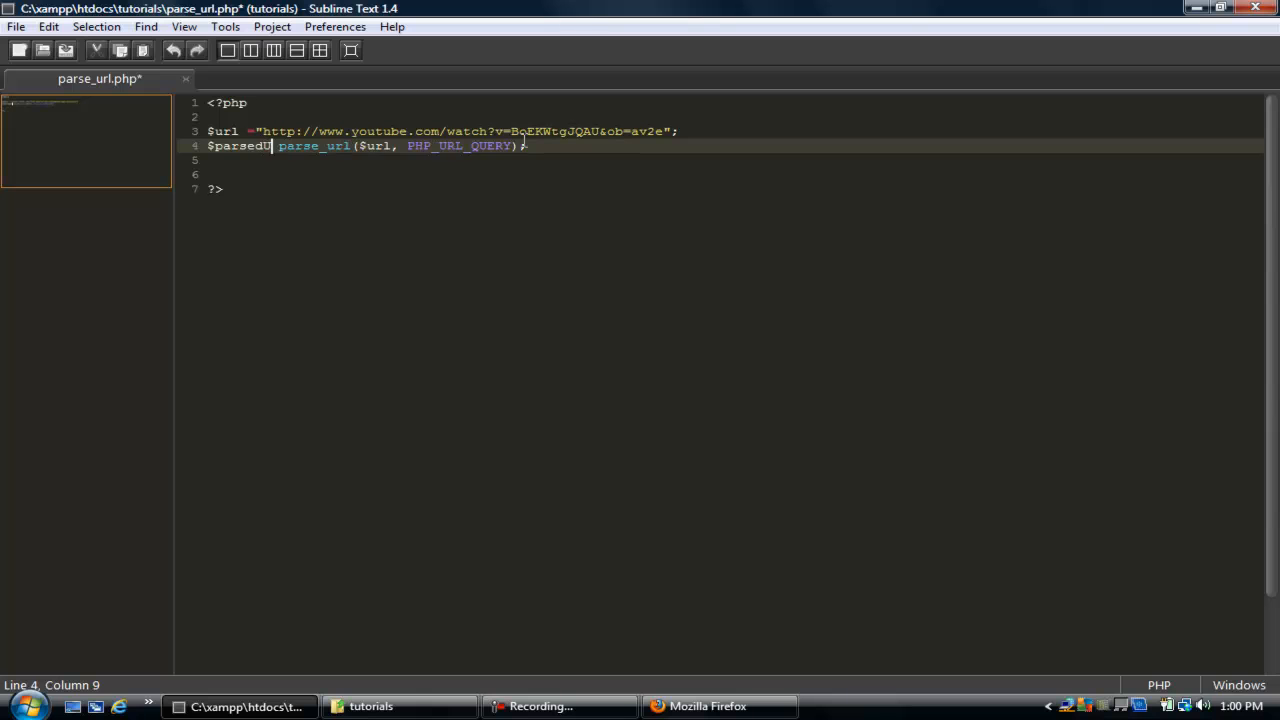
text(re)
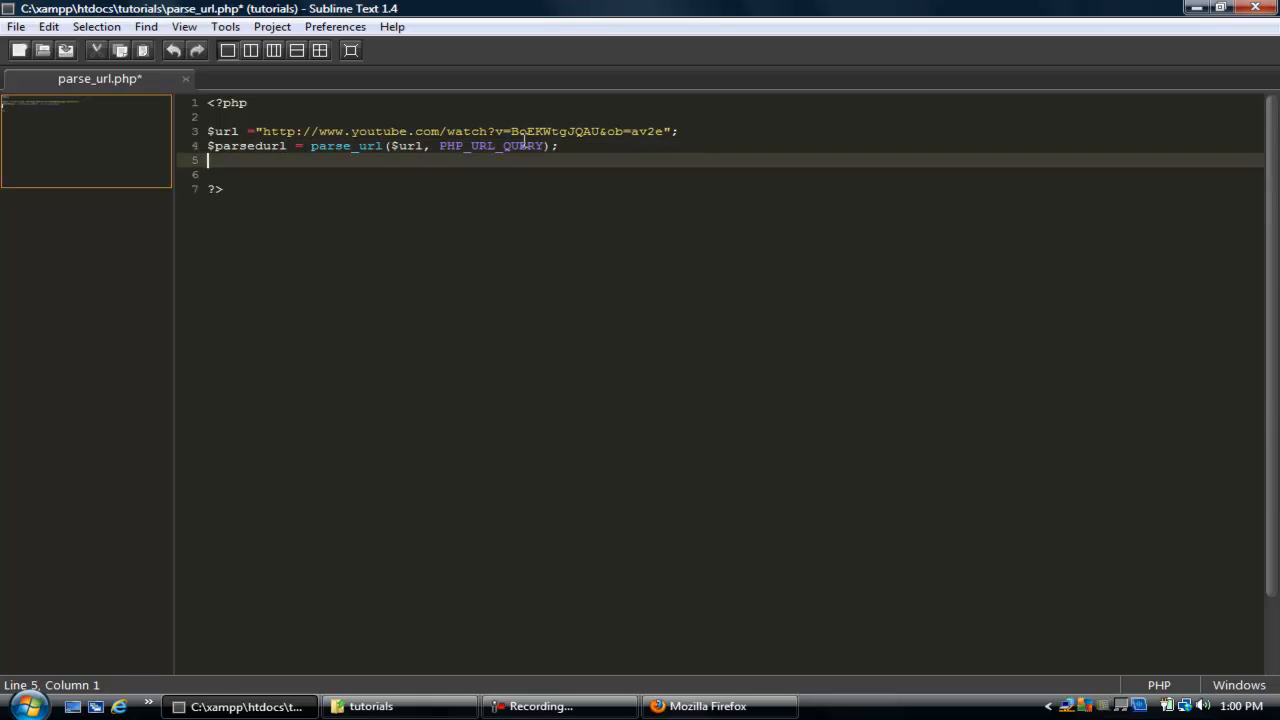
- Add a parse_str($parsedurl); call on a new line below
key(Return)
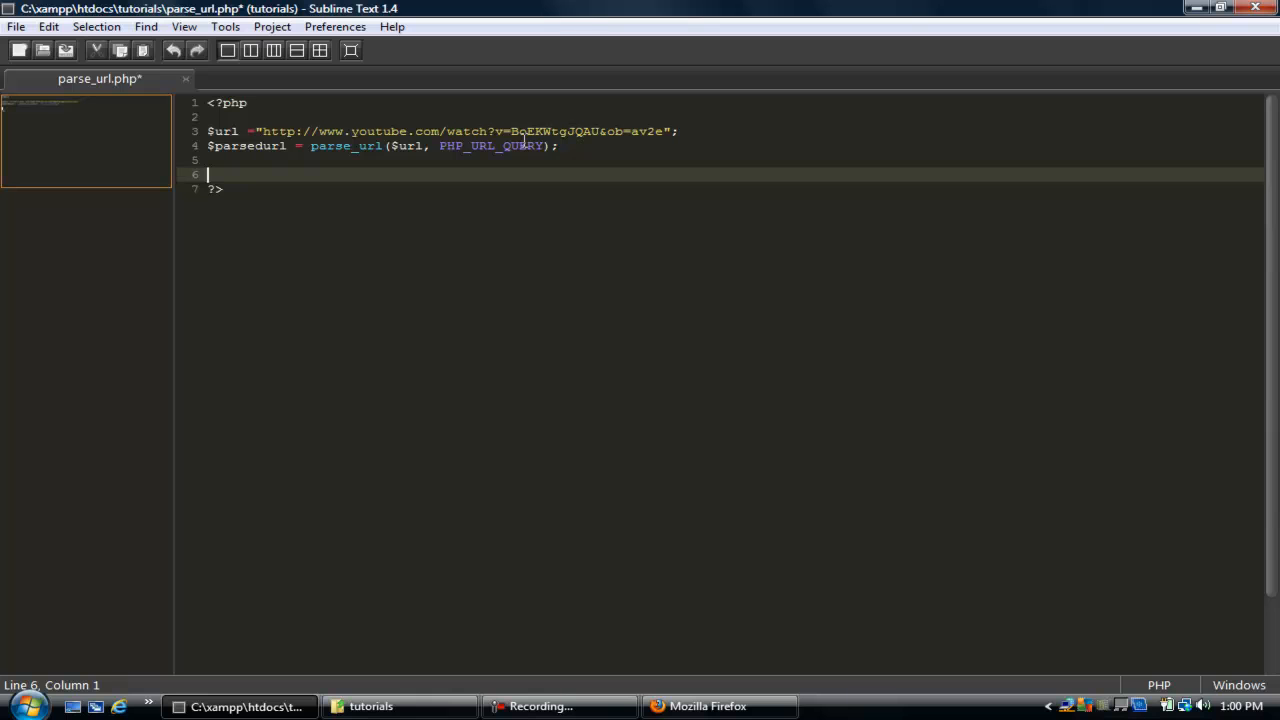
text(pard)
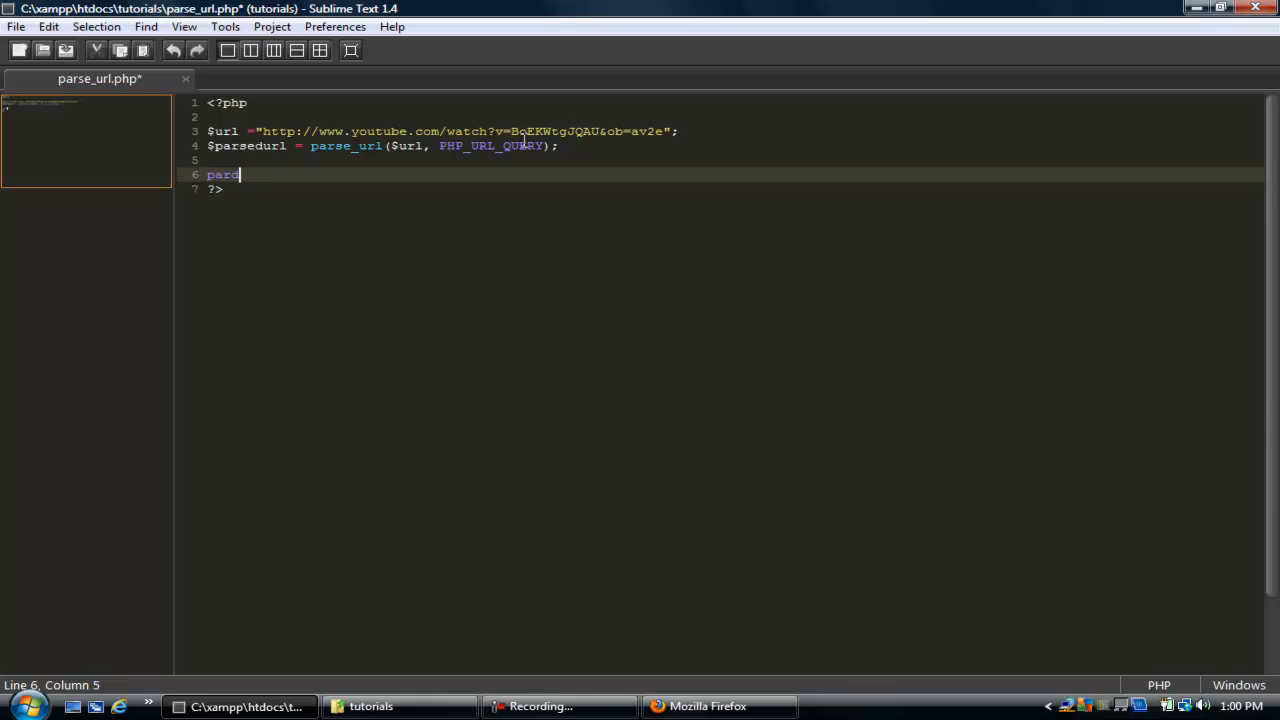
text(se_str)
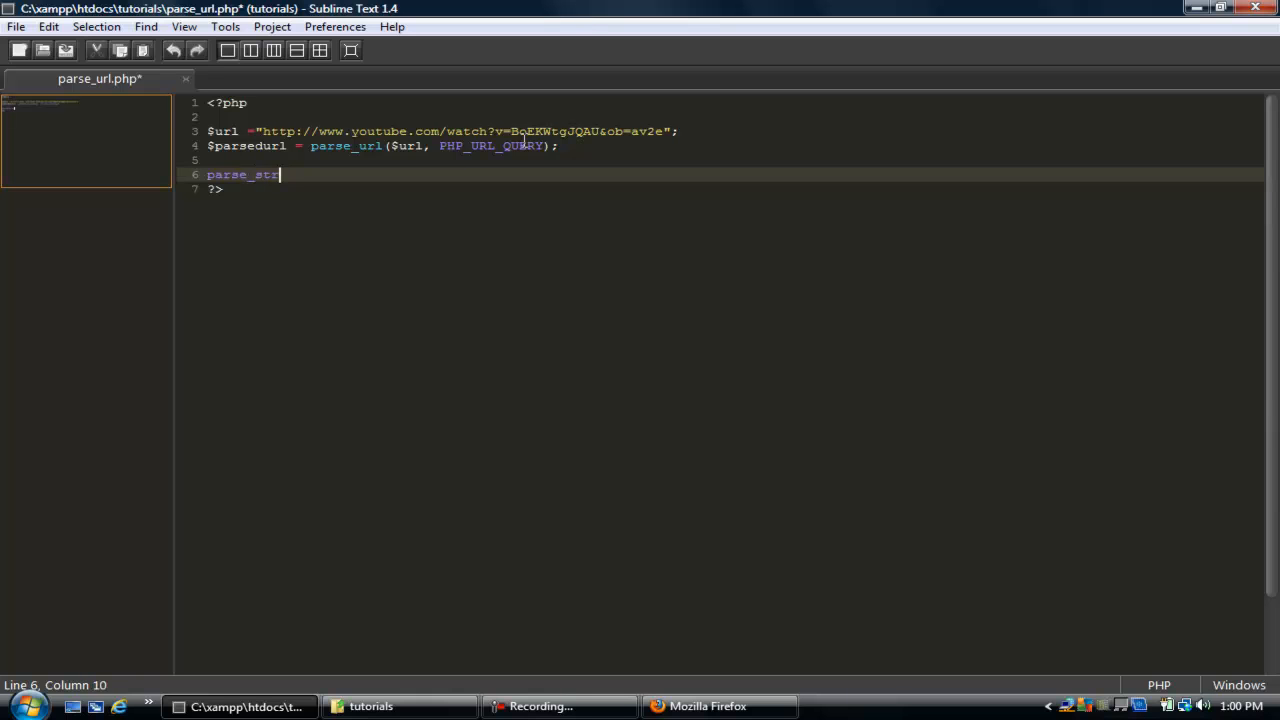
text(($)
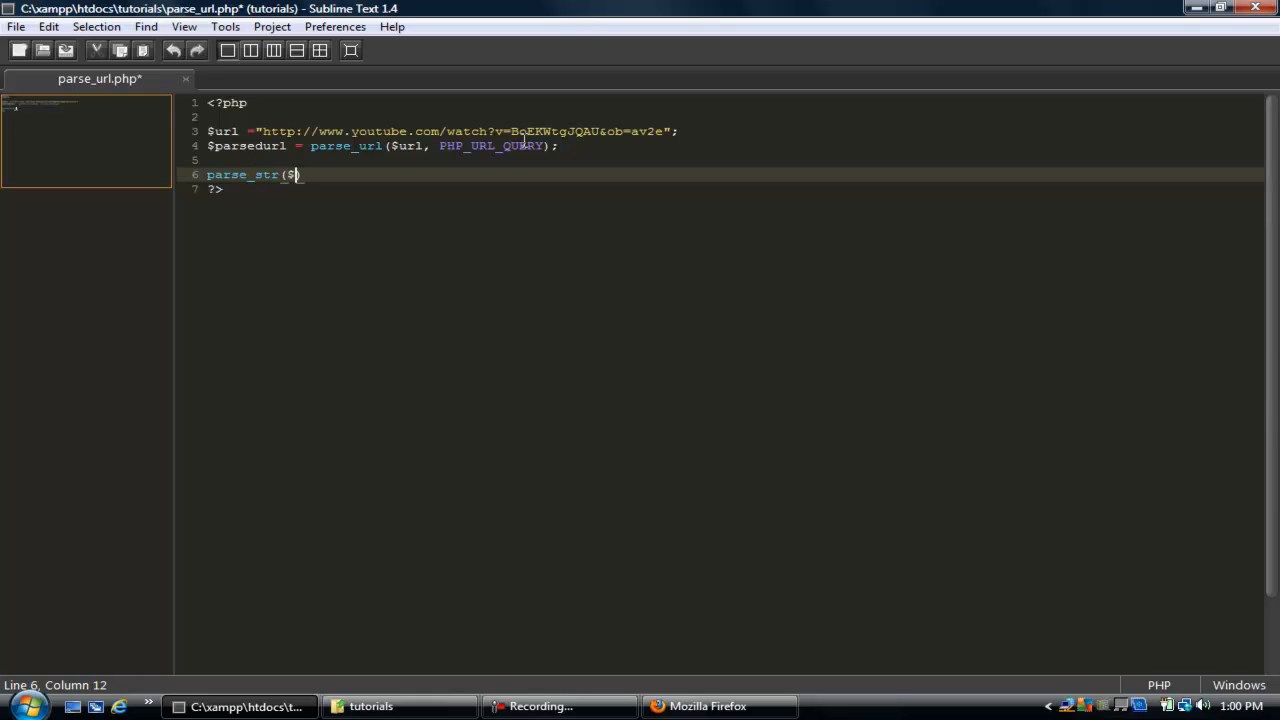
text(par)
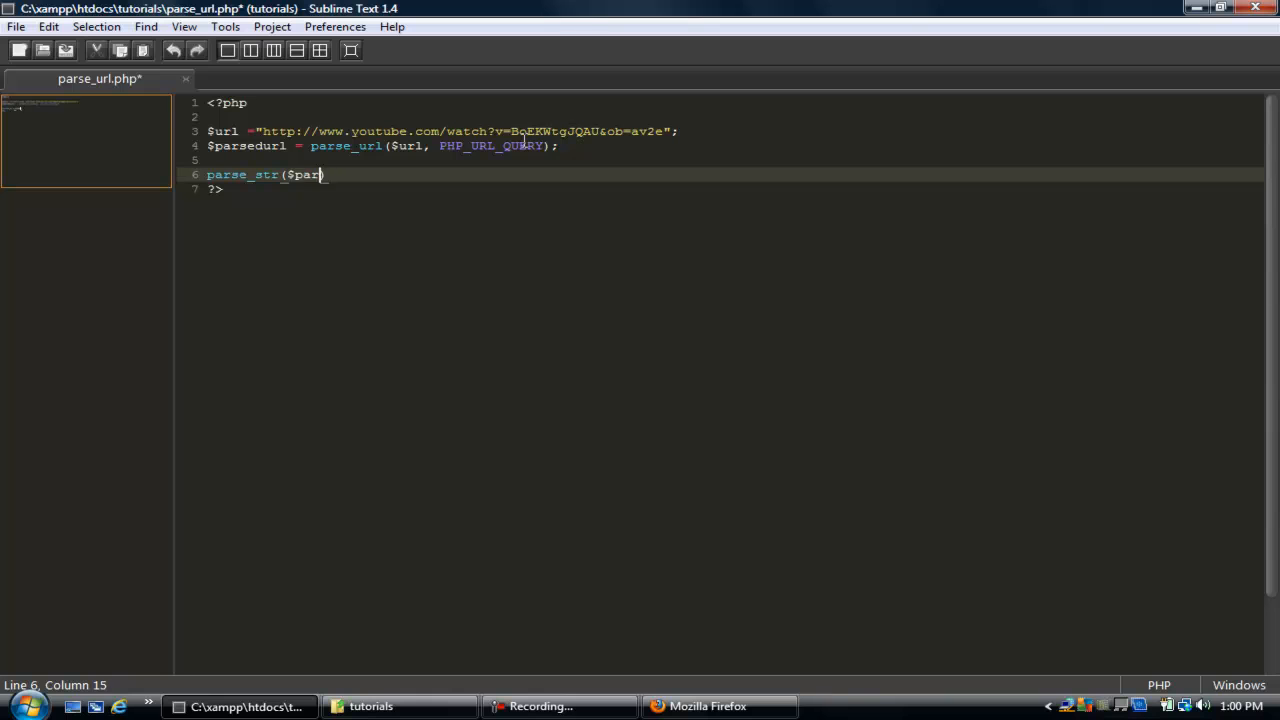
text(se)
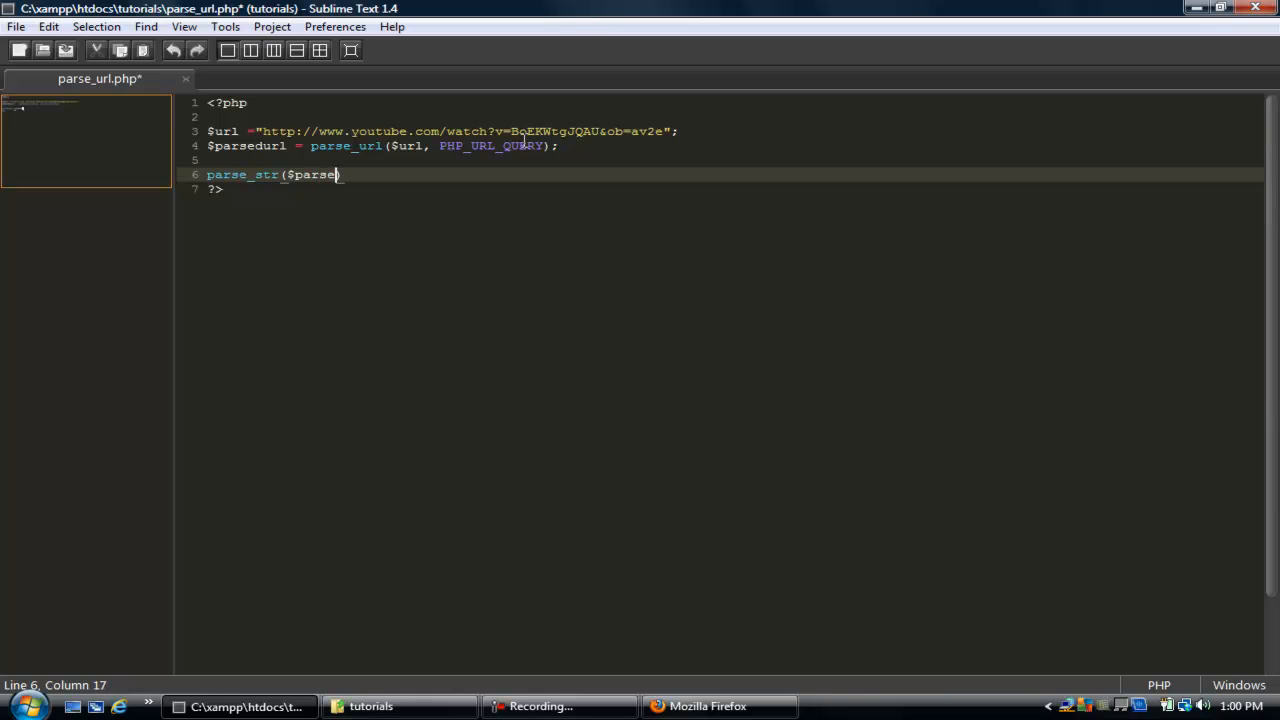
text(url1)
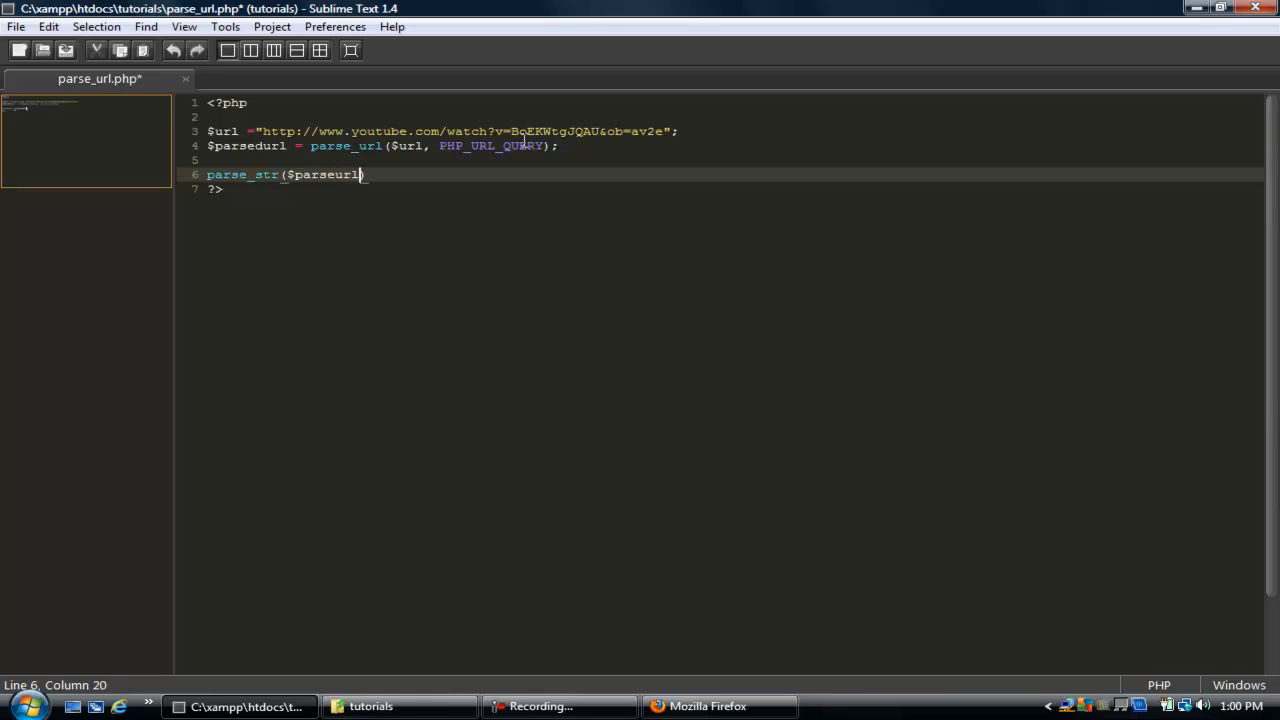
click(310, 144)
text(d)
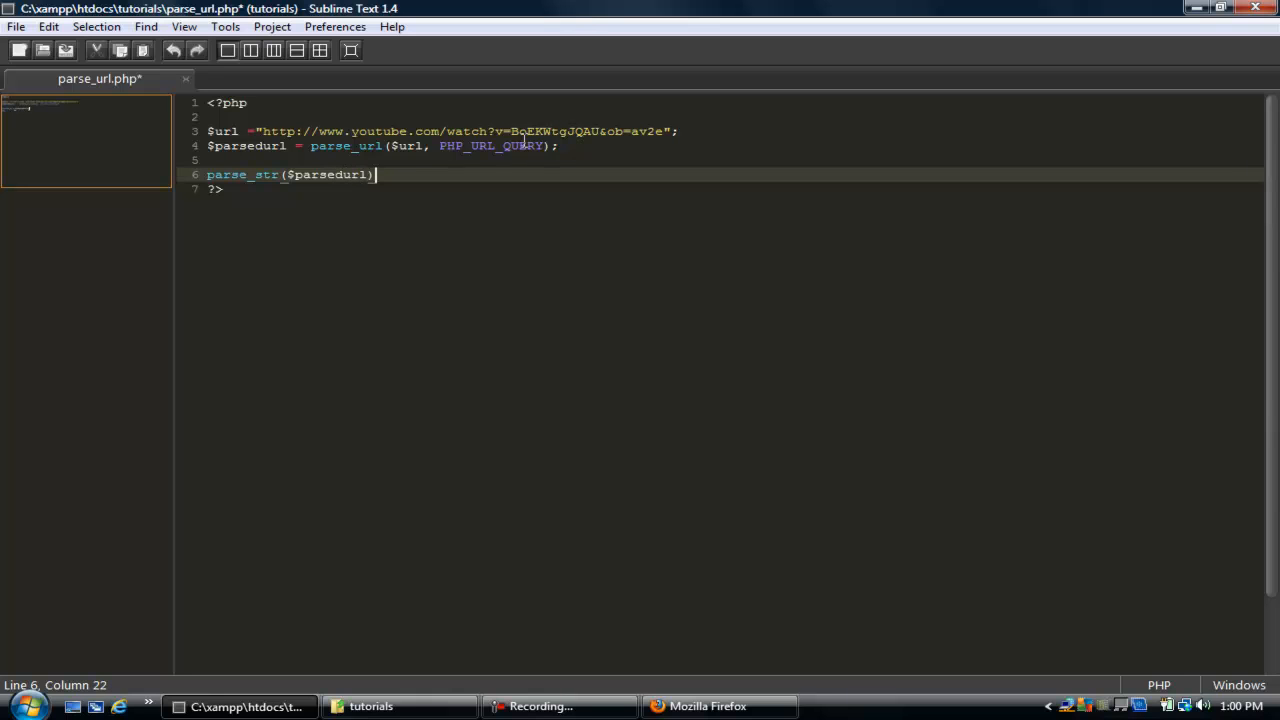
text(;)
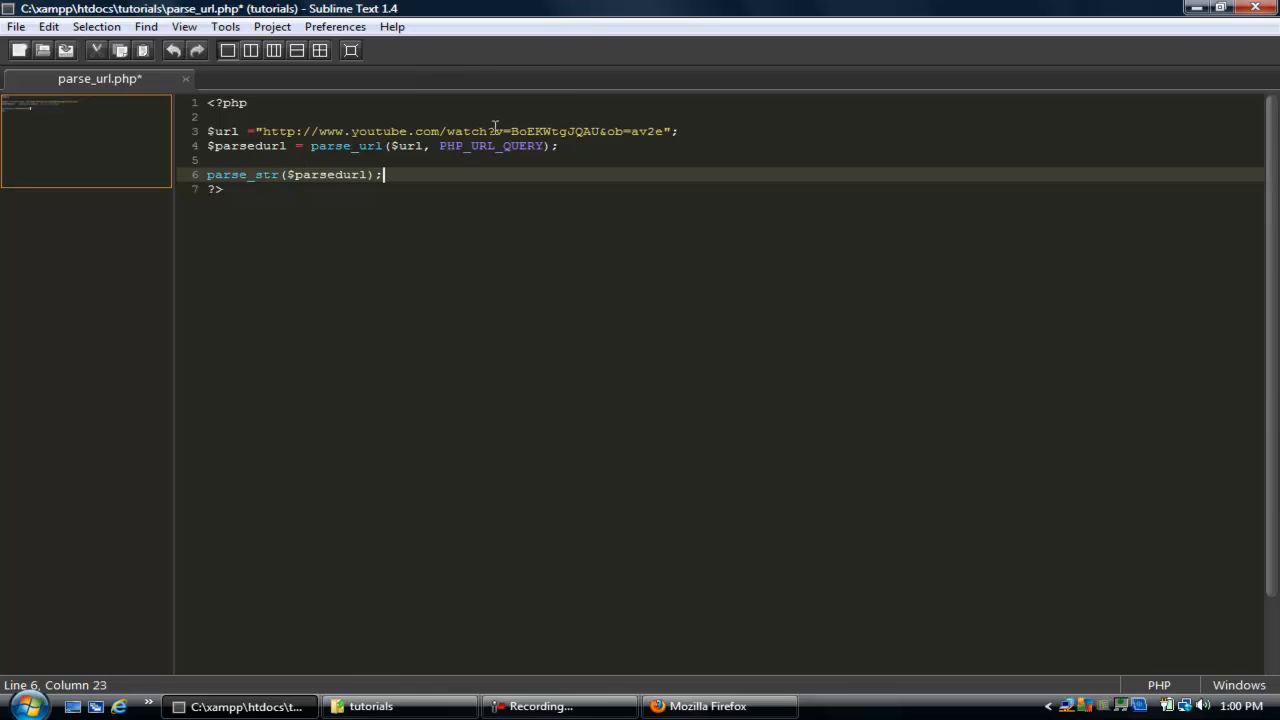
mouse_move(352, 152)
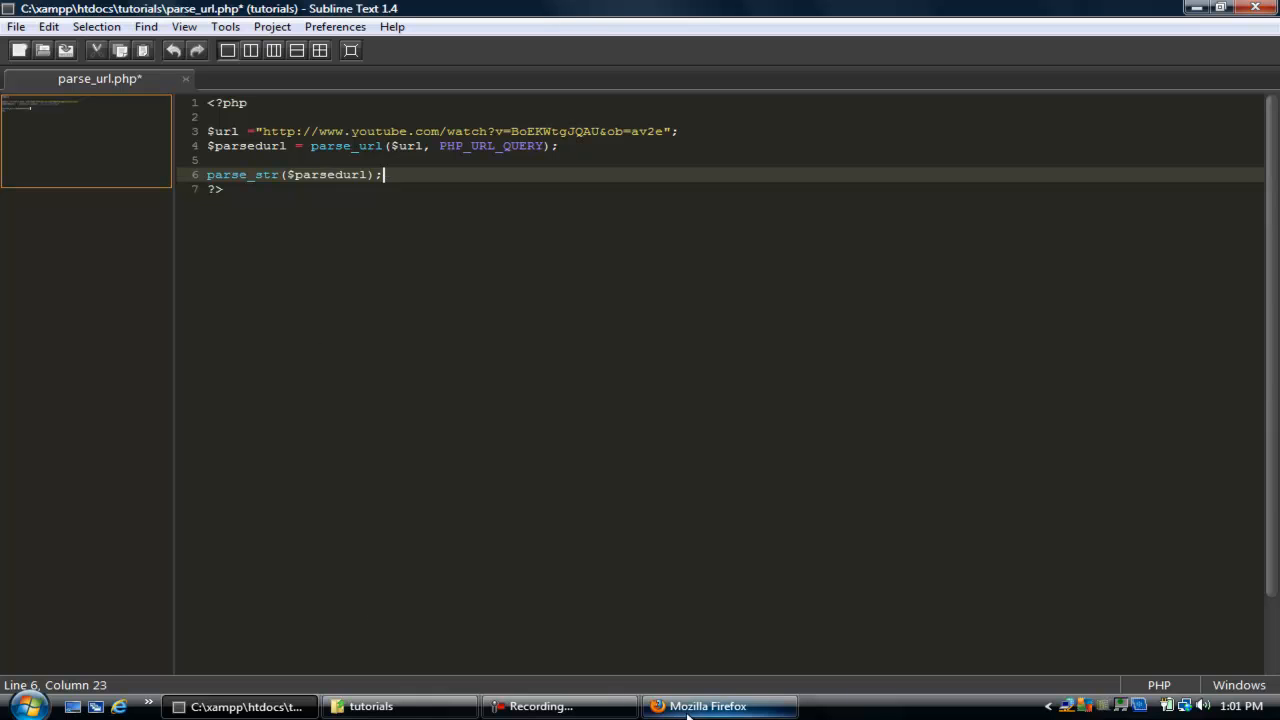
- Confirm Firefox shows only the URL's query string, then return to the editor
click(708, 706)
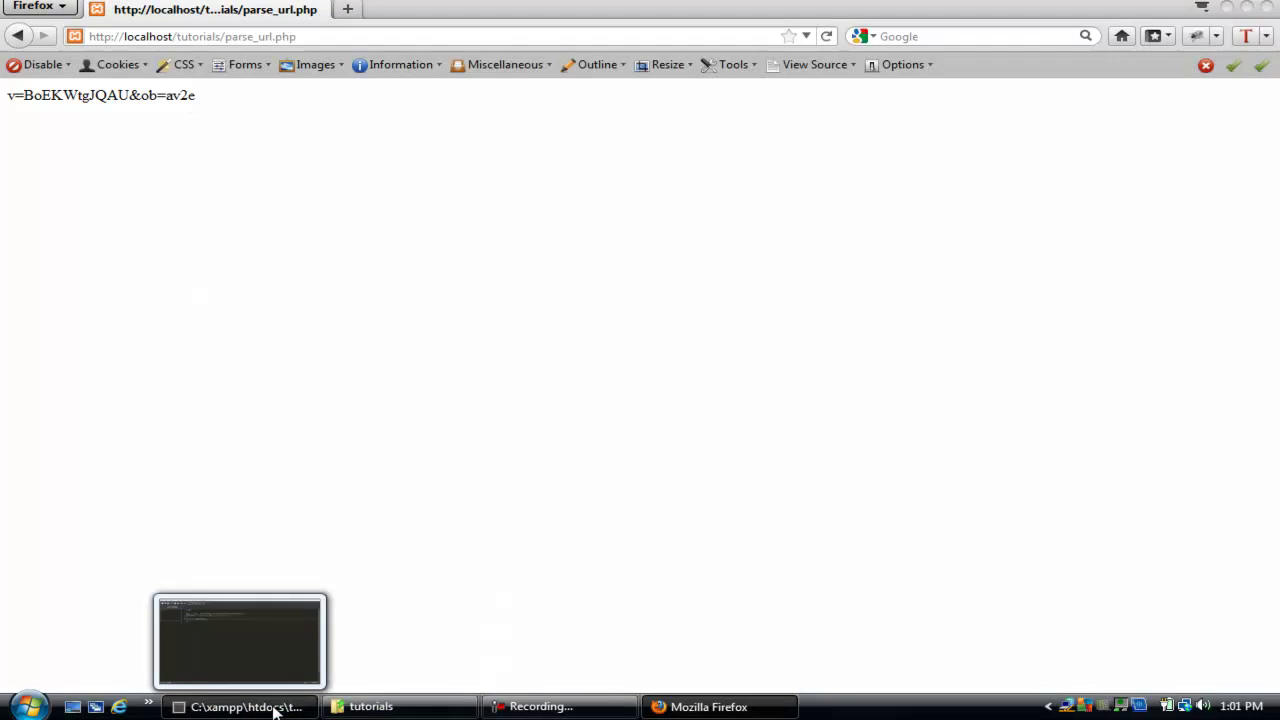
click(240, 640)
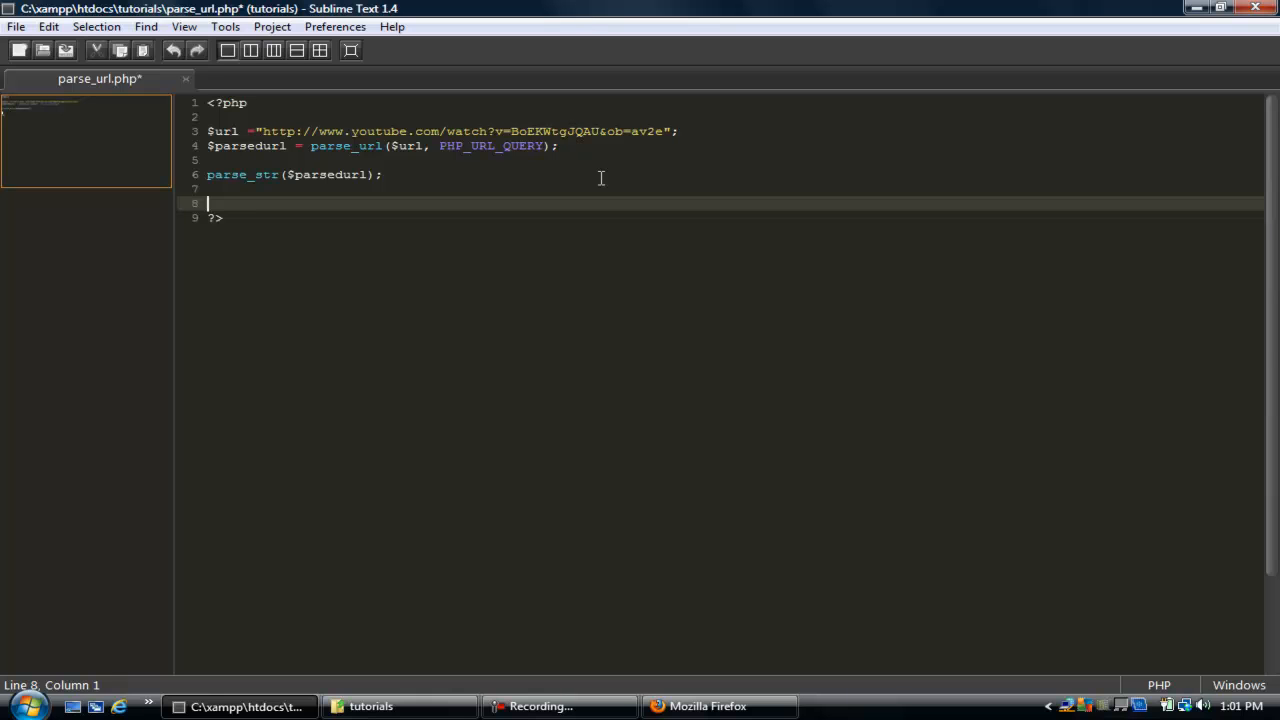
- Write echo 'v = '.$v.'<br /> ob = '.$ob; to print both values on separate lines
text(echo)
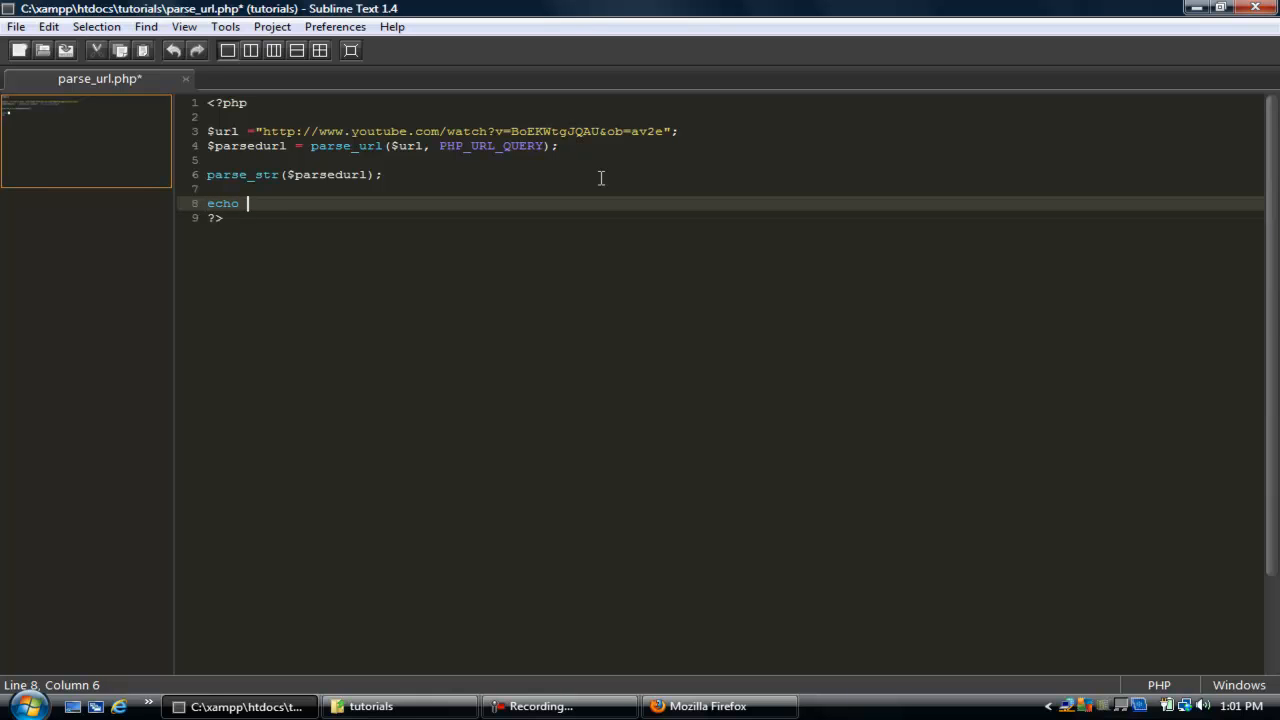
text($v)
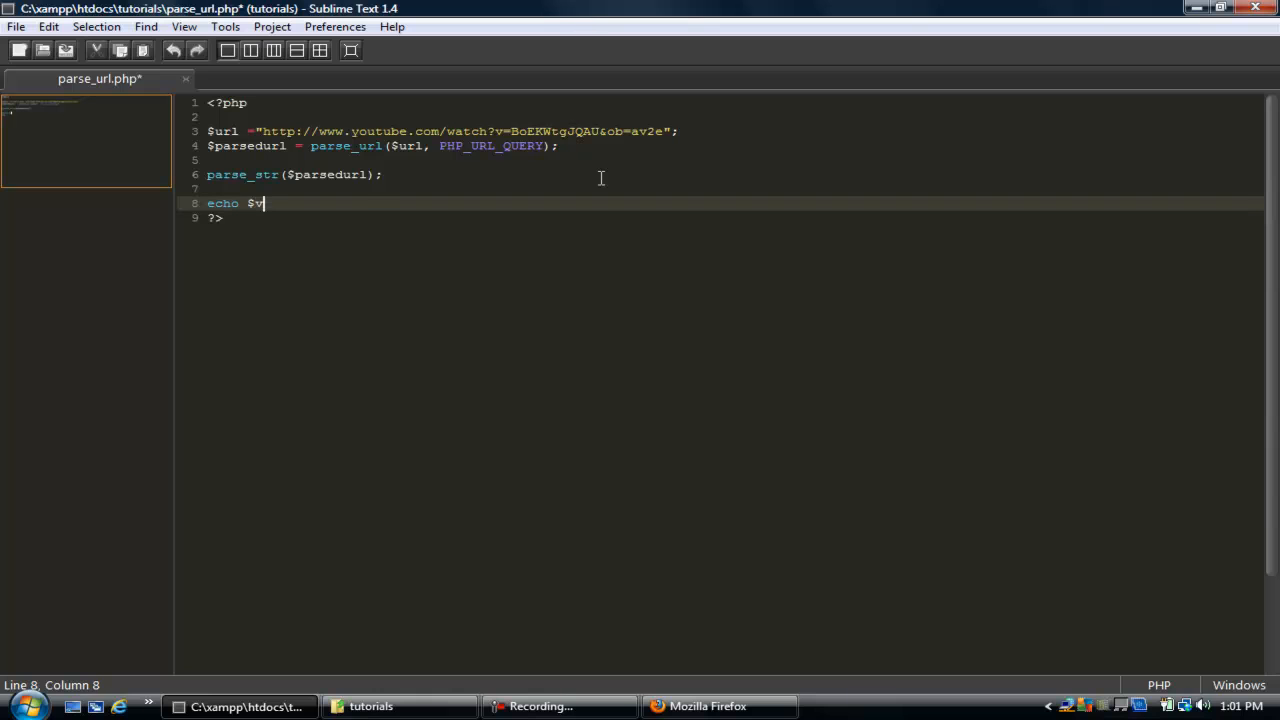
key(BackSpace)
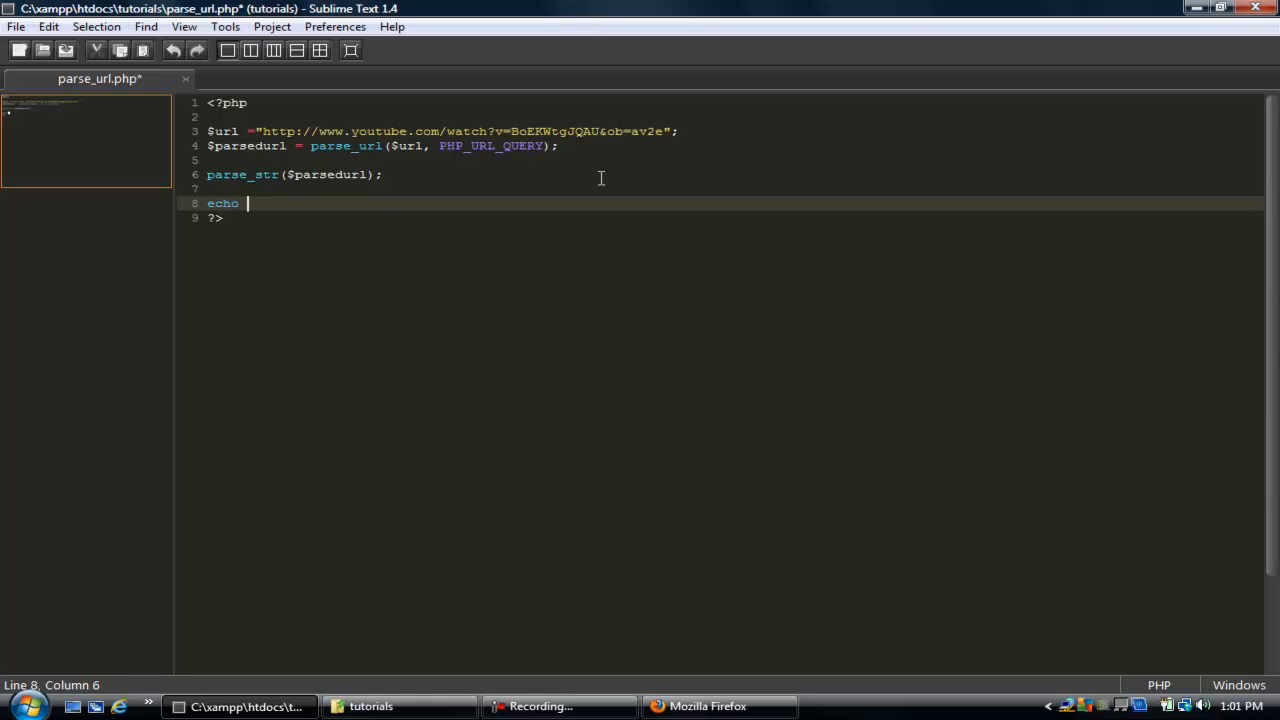
text(')
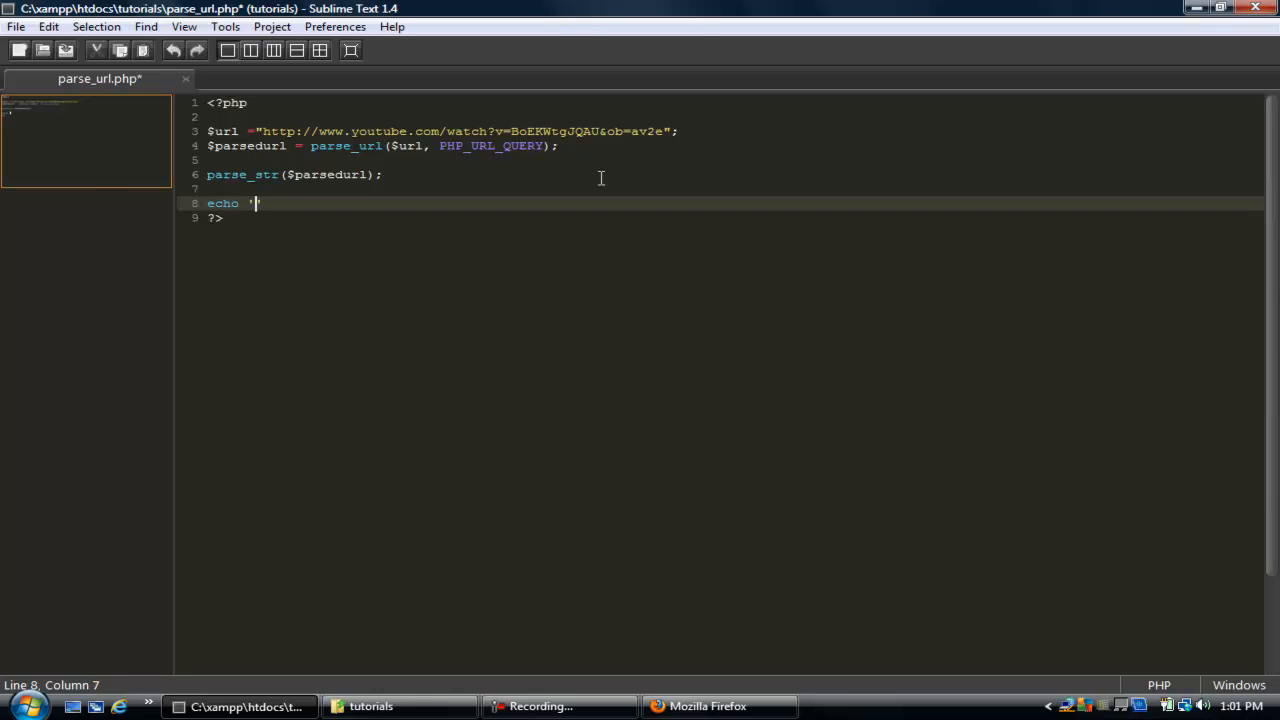
text(v = '.$v.')
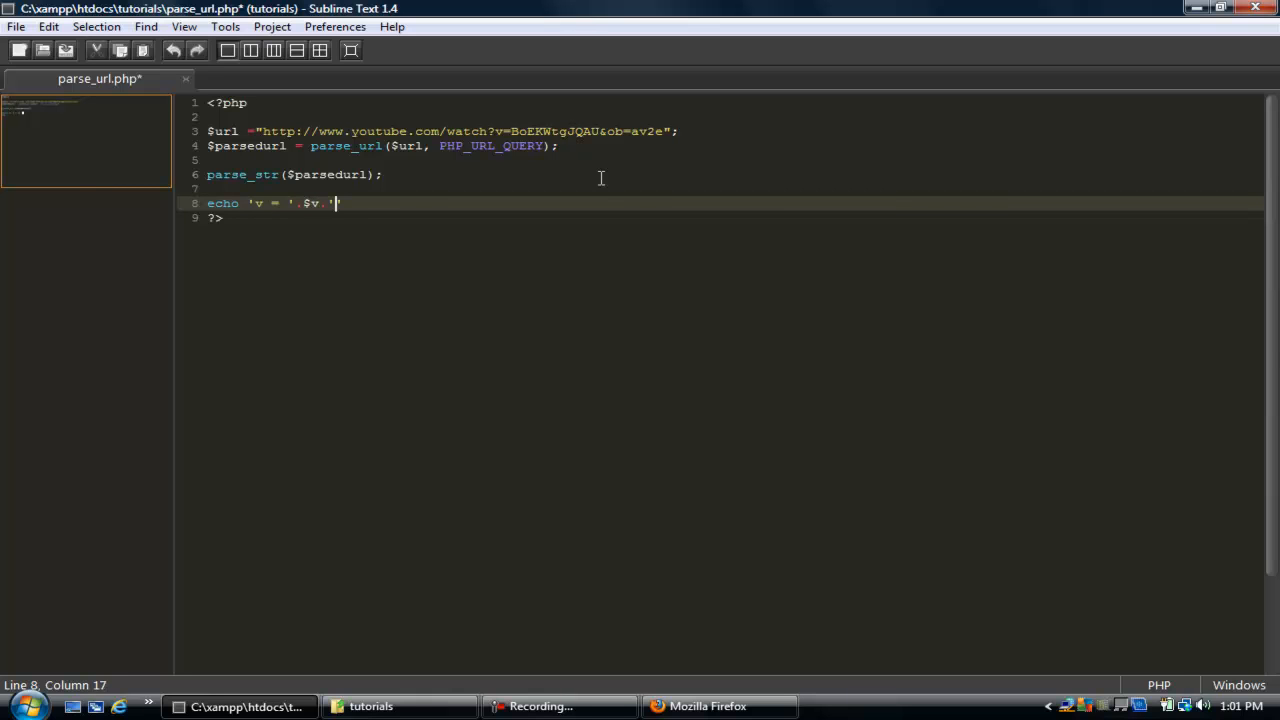
text(<br)
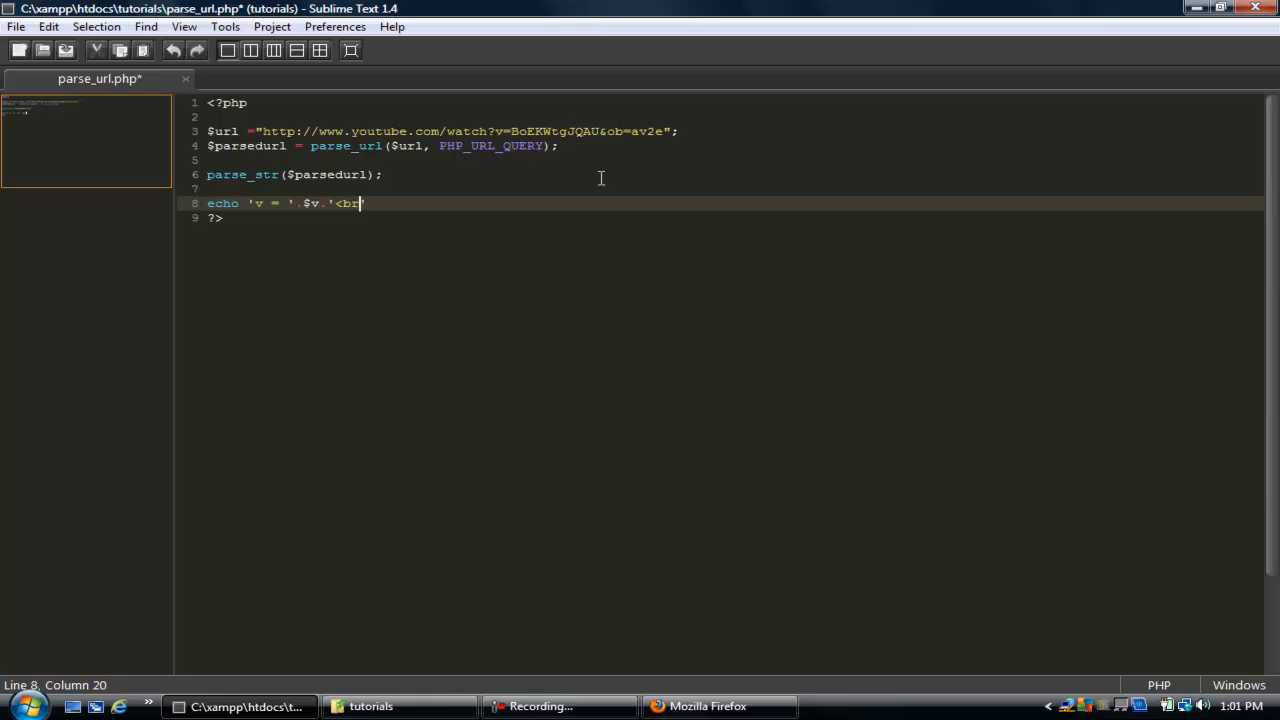
text(/> ob =)
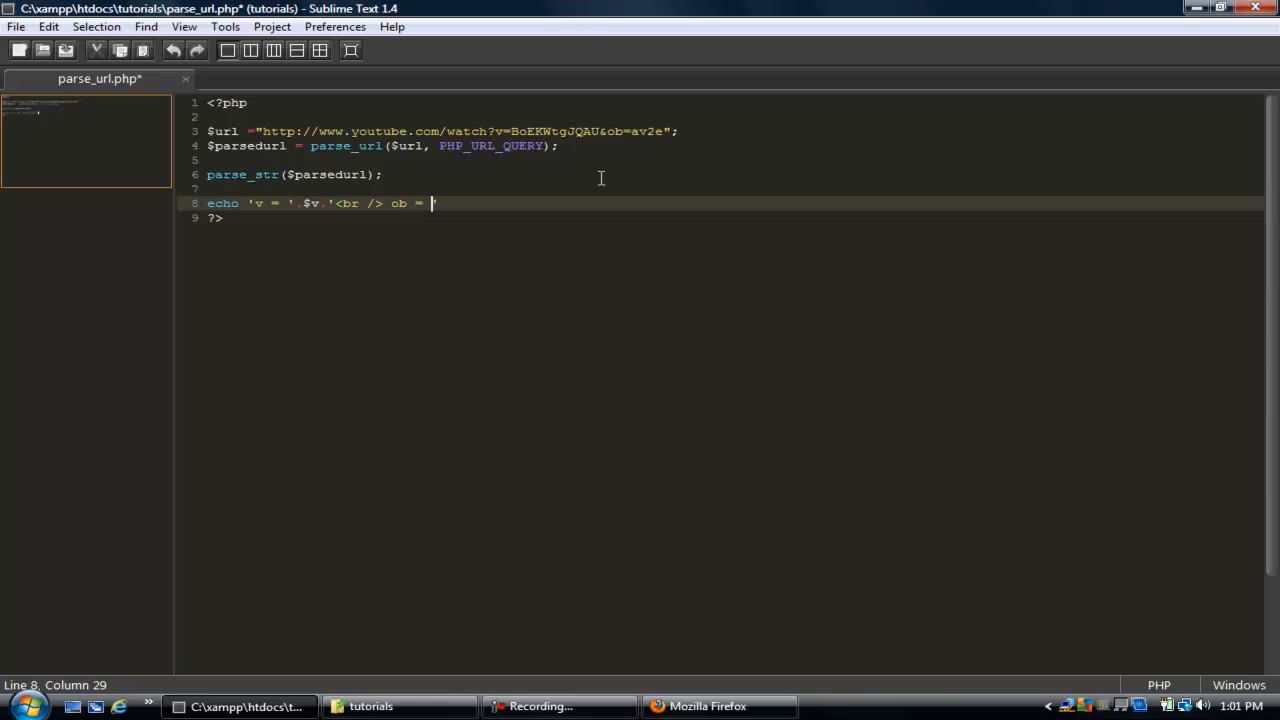
text(.$)
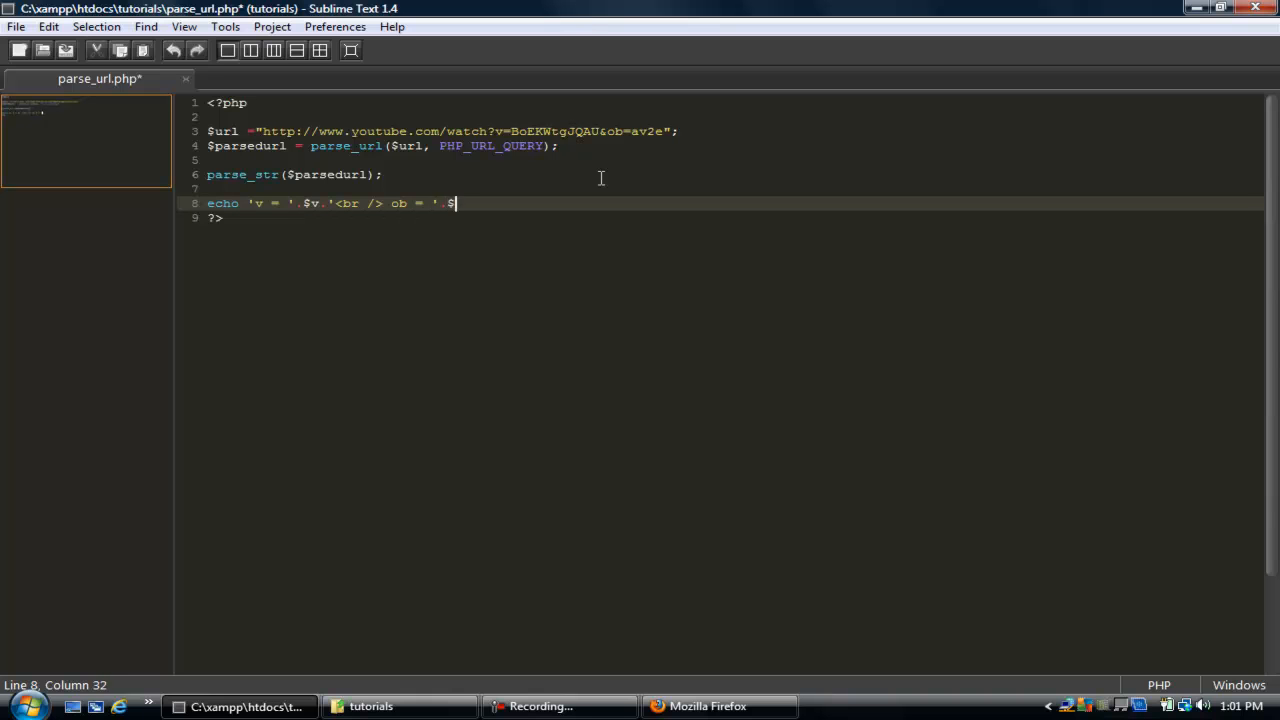
text(ob;)
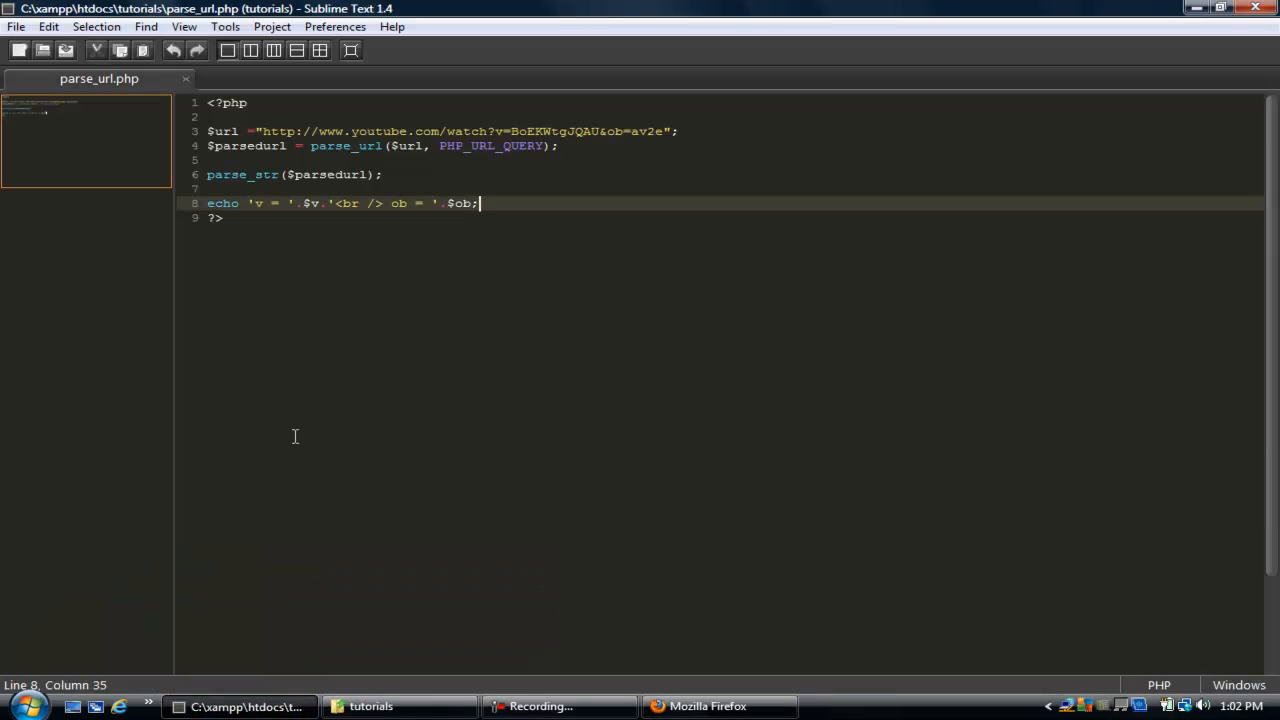
click(220, 204)
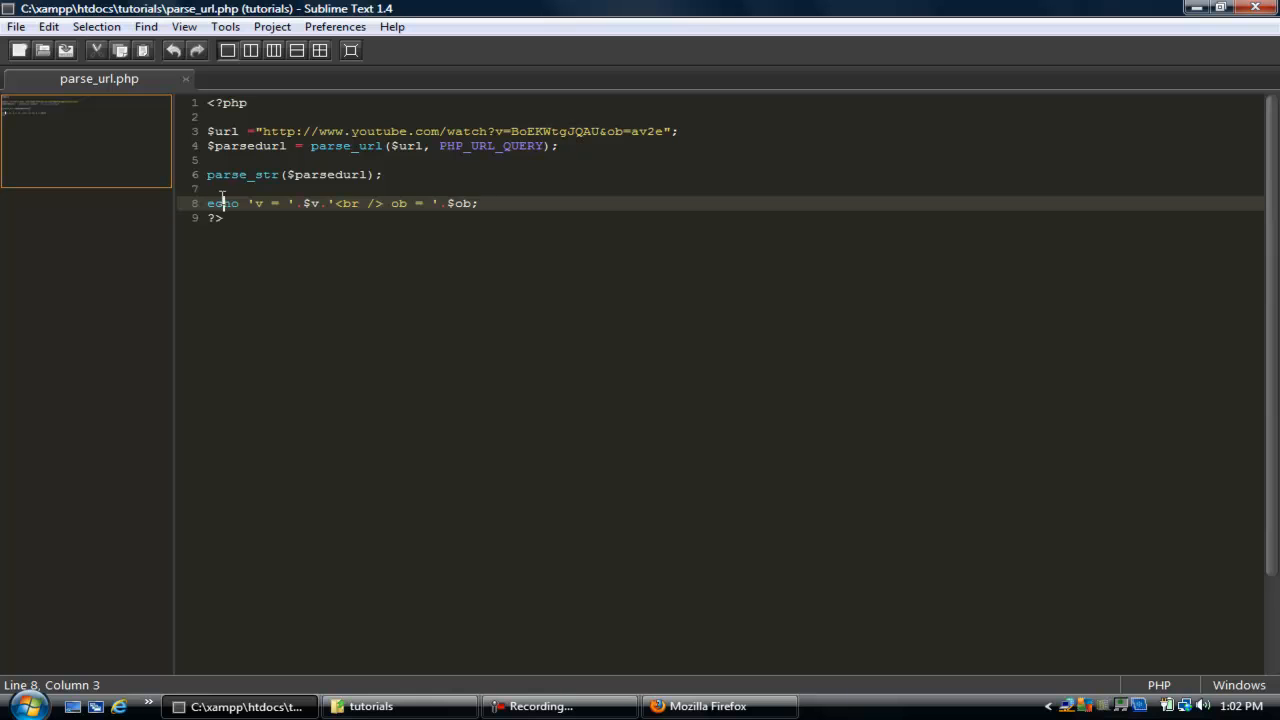
- Insert echo $url.'<br>'; above the v/ob echo and save parse_url.php
text(echo $u)
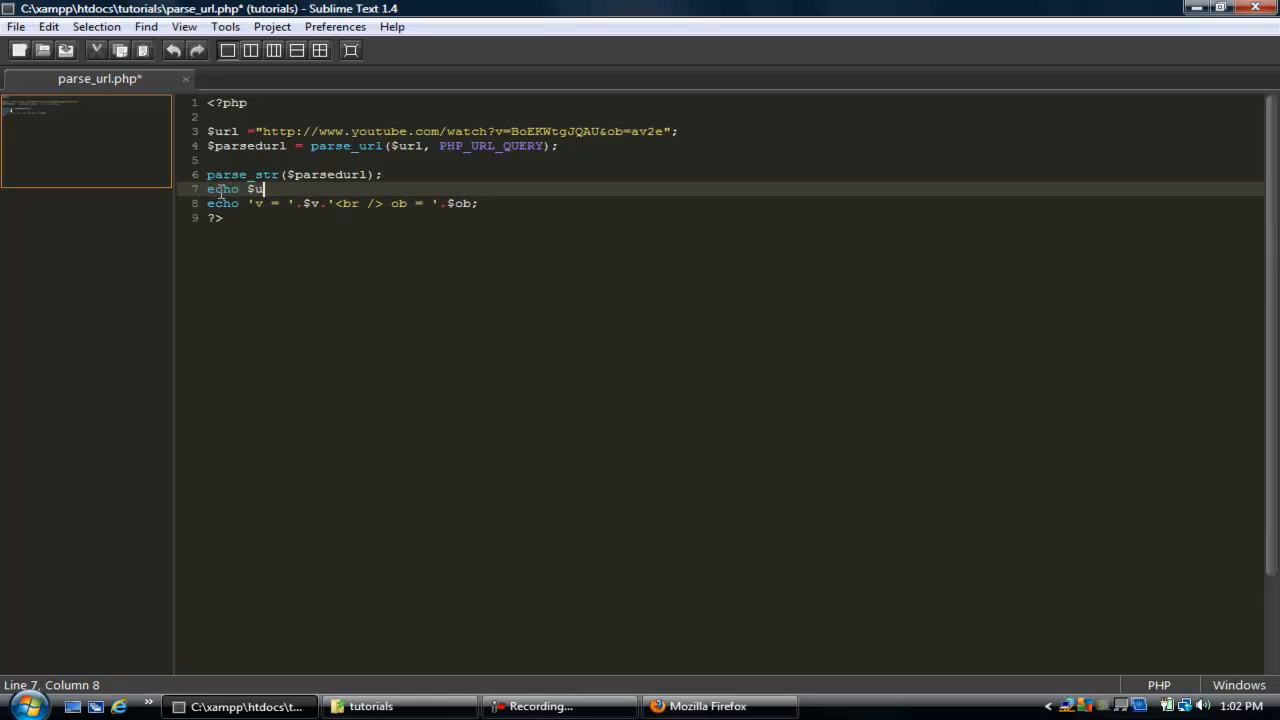
text(rl)
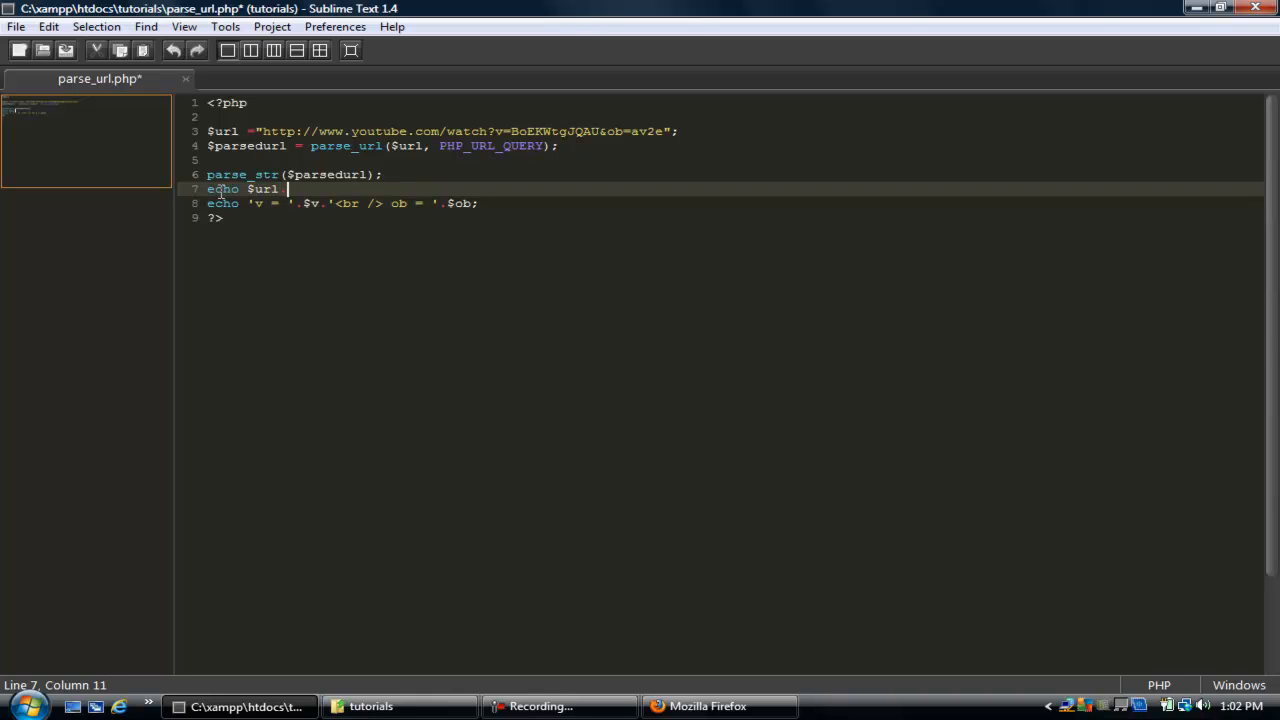
text(<)
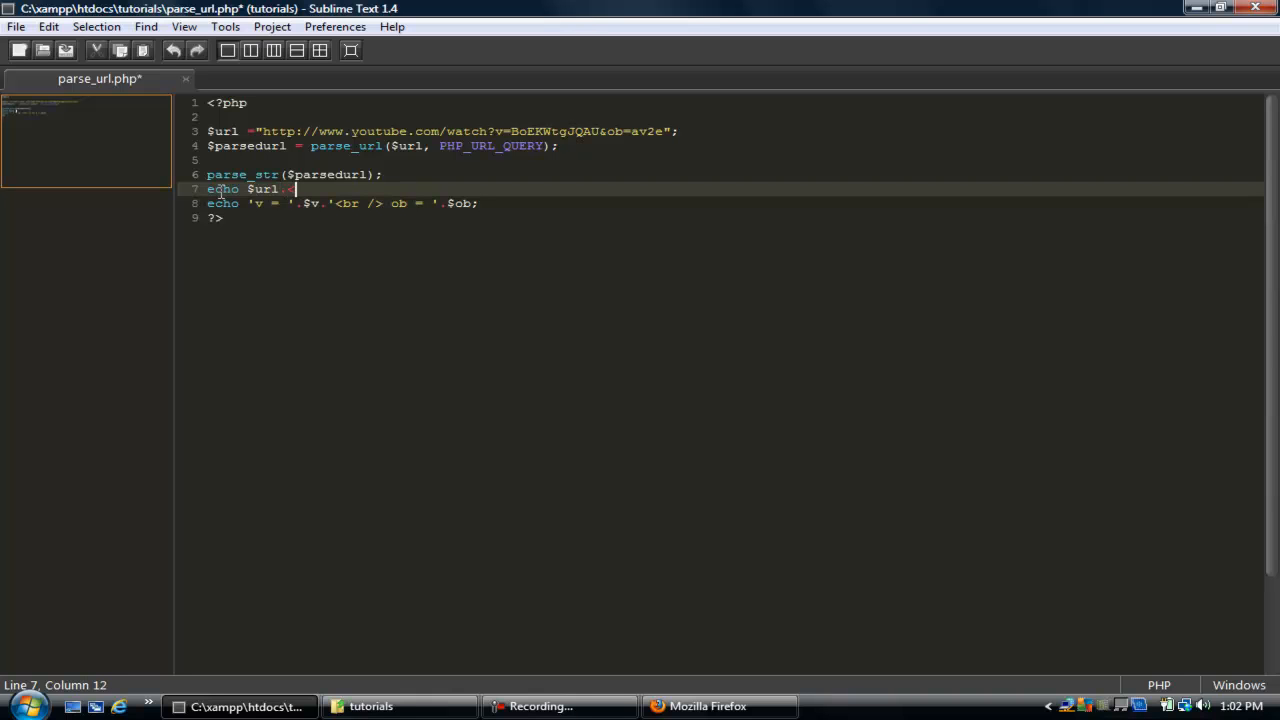
text(<)
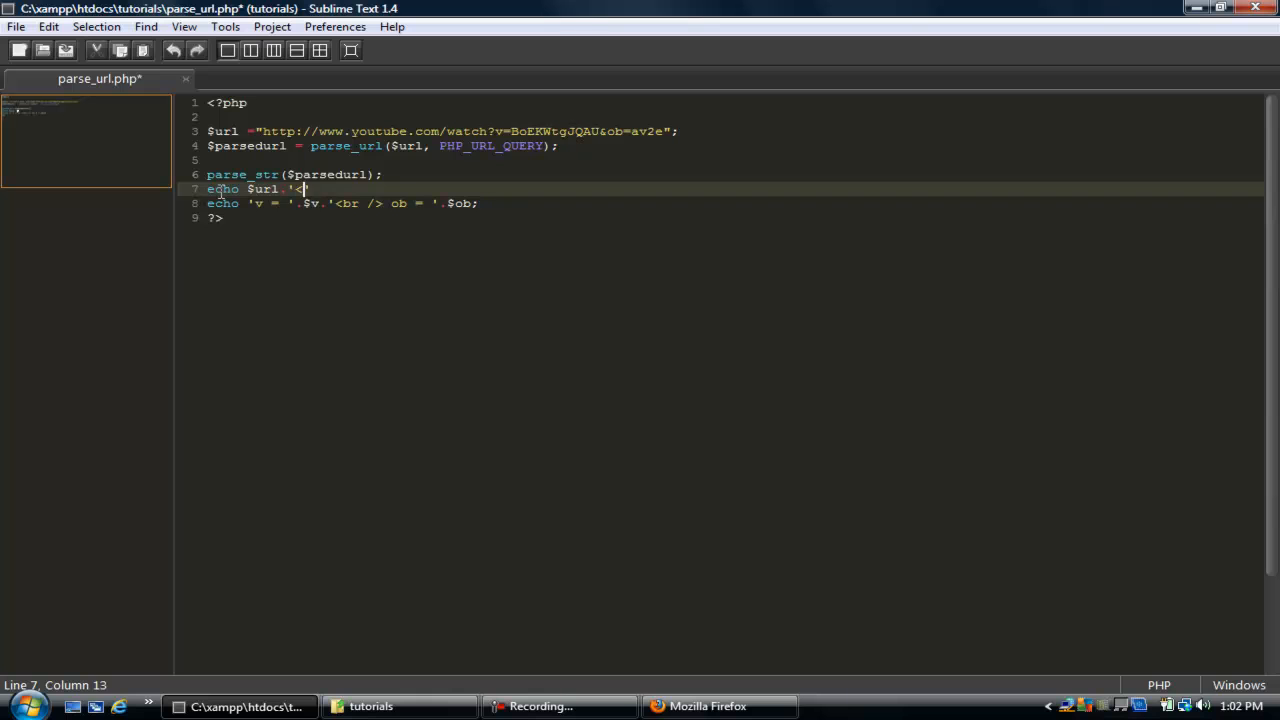
text(br>)
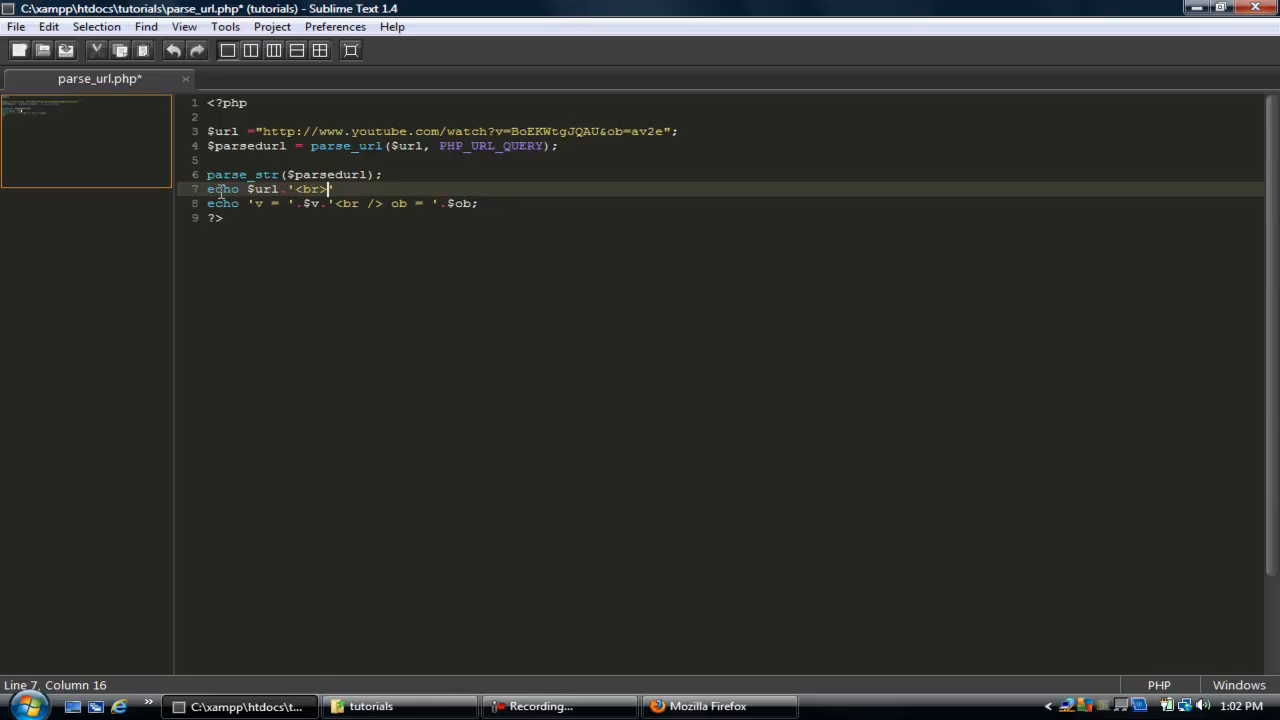
key(ctrl+s)
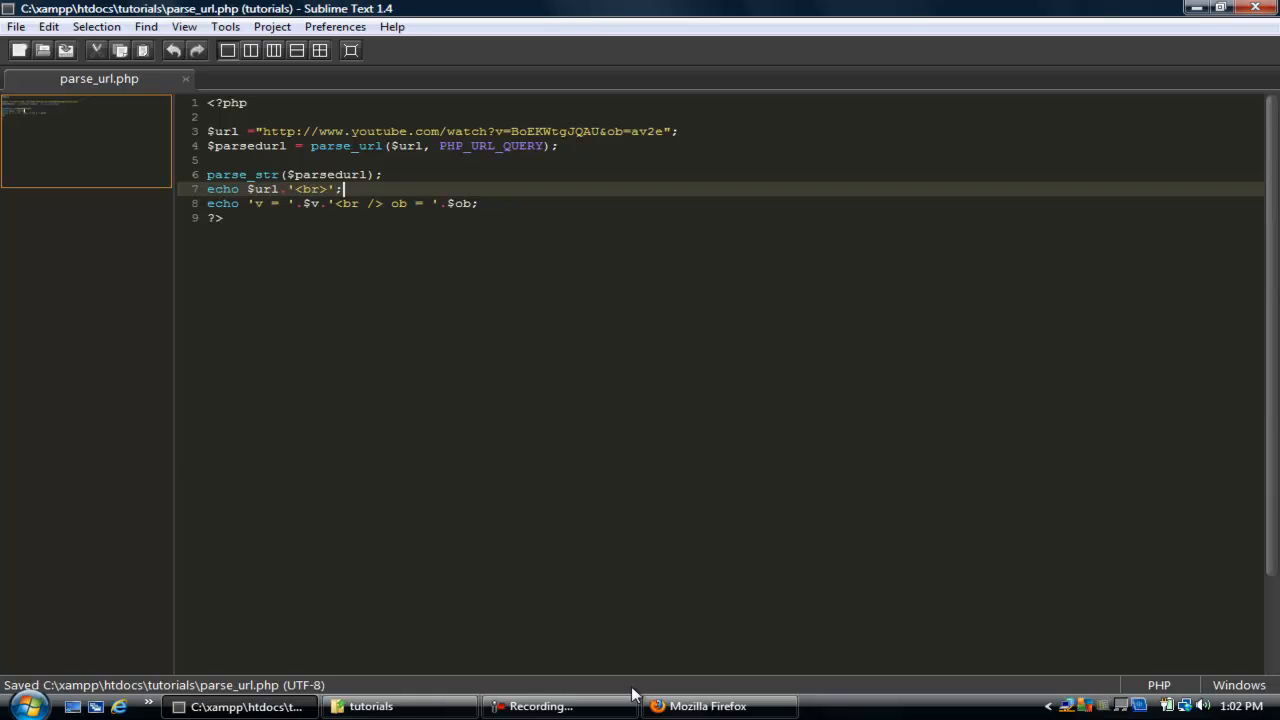
click(708, 706)
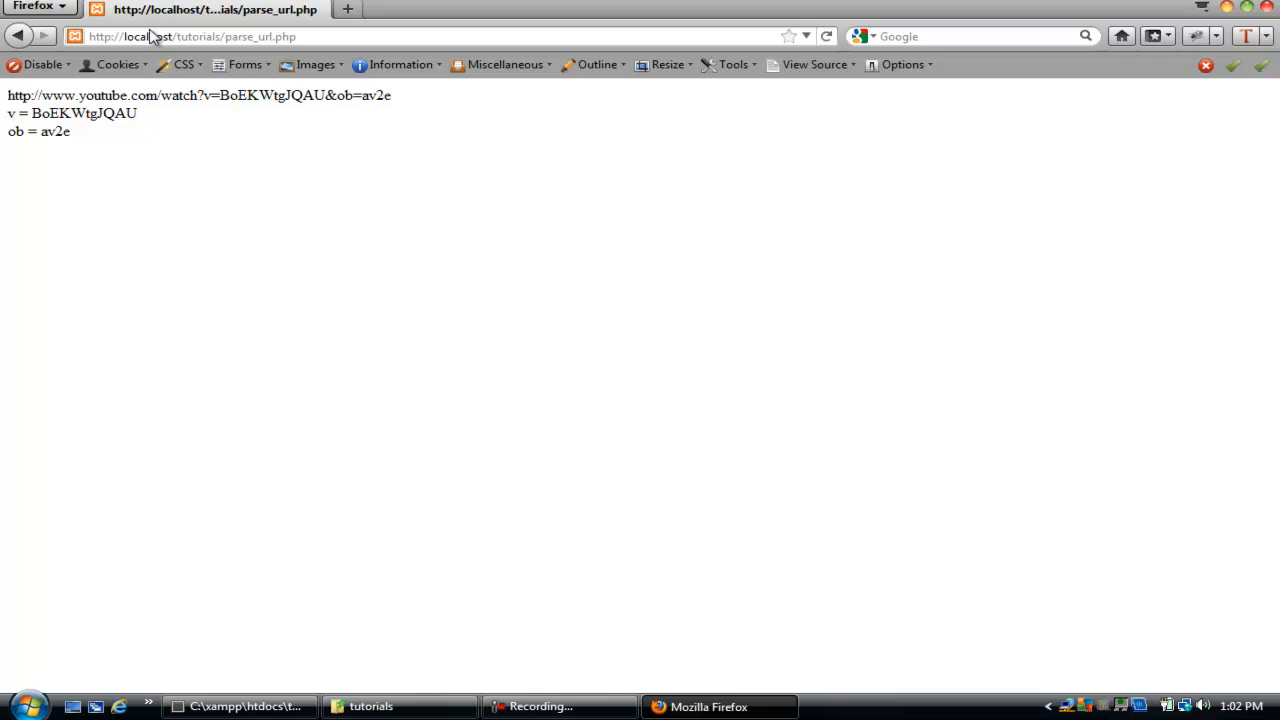
mouse_move(200, 56)
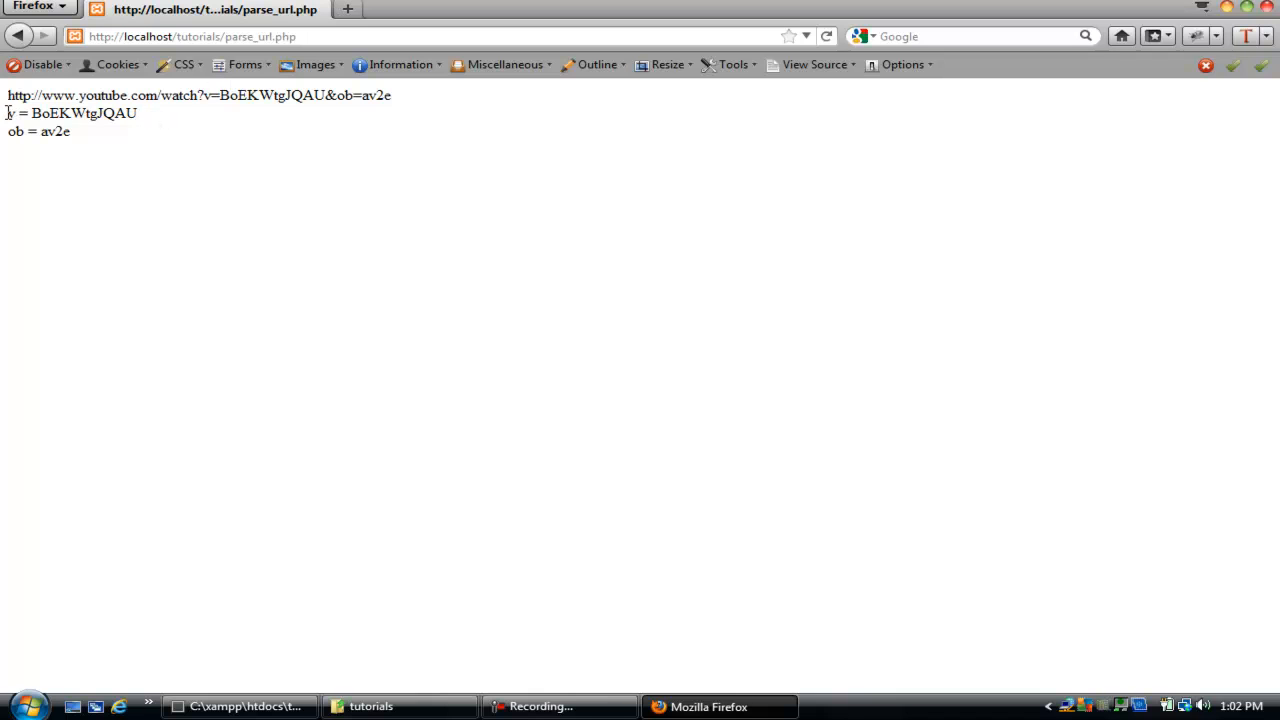
- Highlight the v and ob output lines and the v=BoEKWtgJQAU parameter in the URL to compare
drag(8, 112, 70, 132)
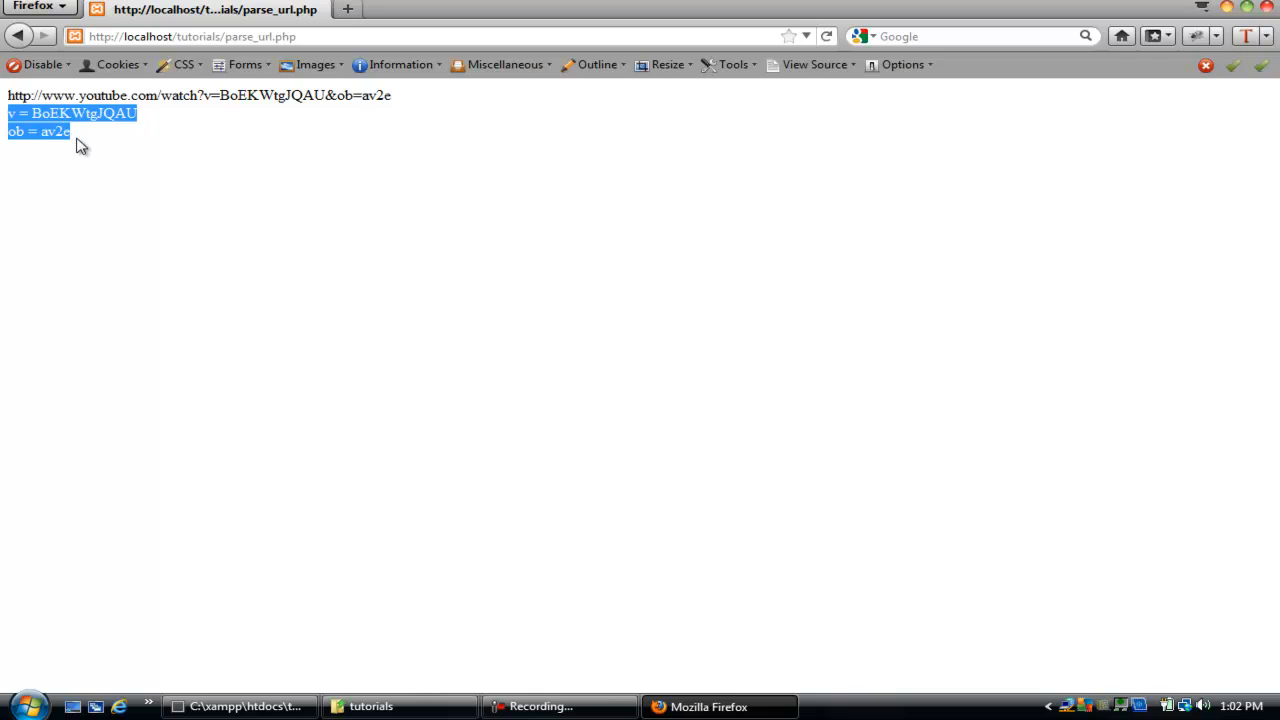
click(80, 144)
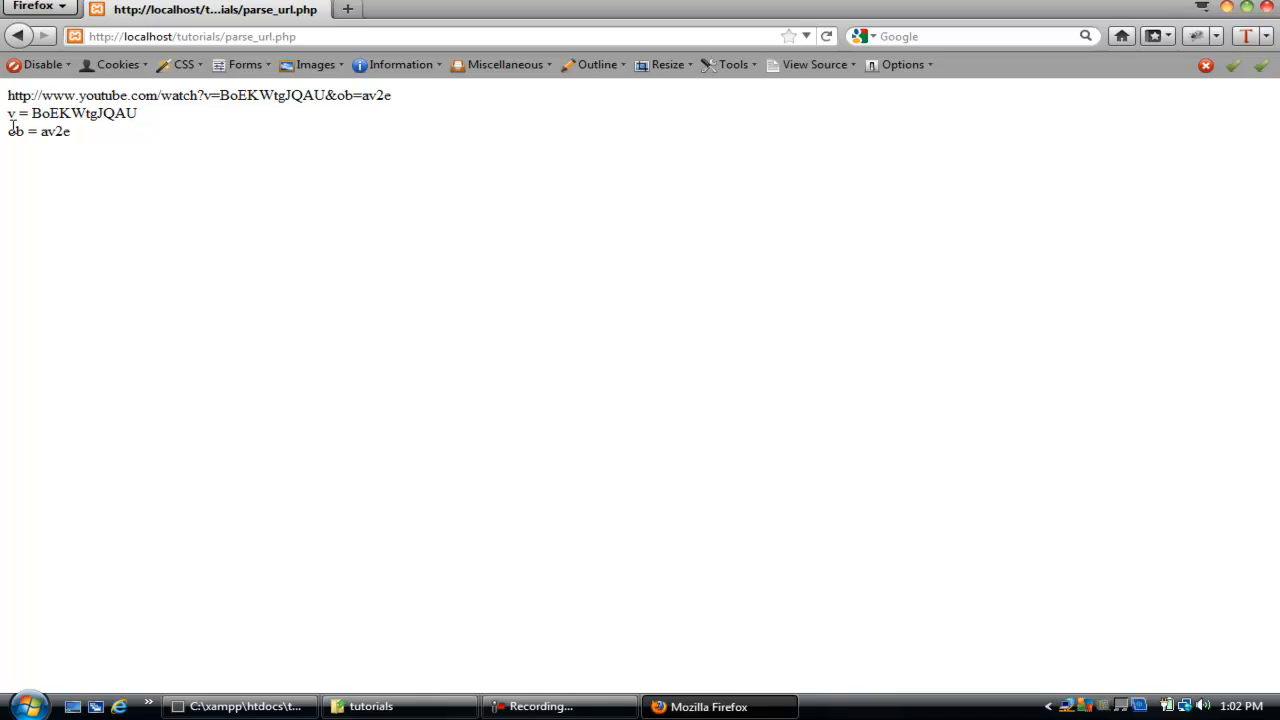
mouse_move(204, 100)
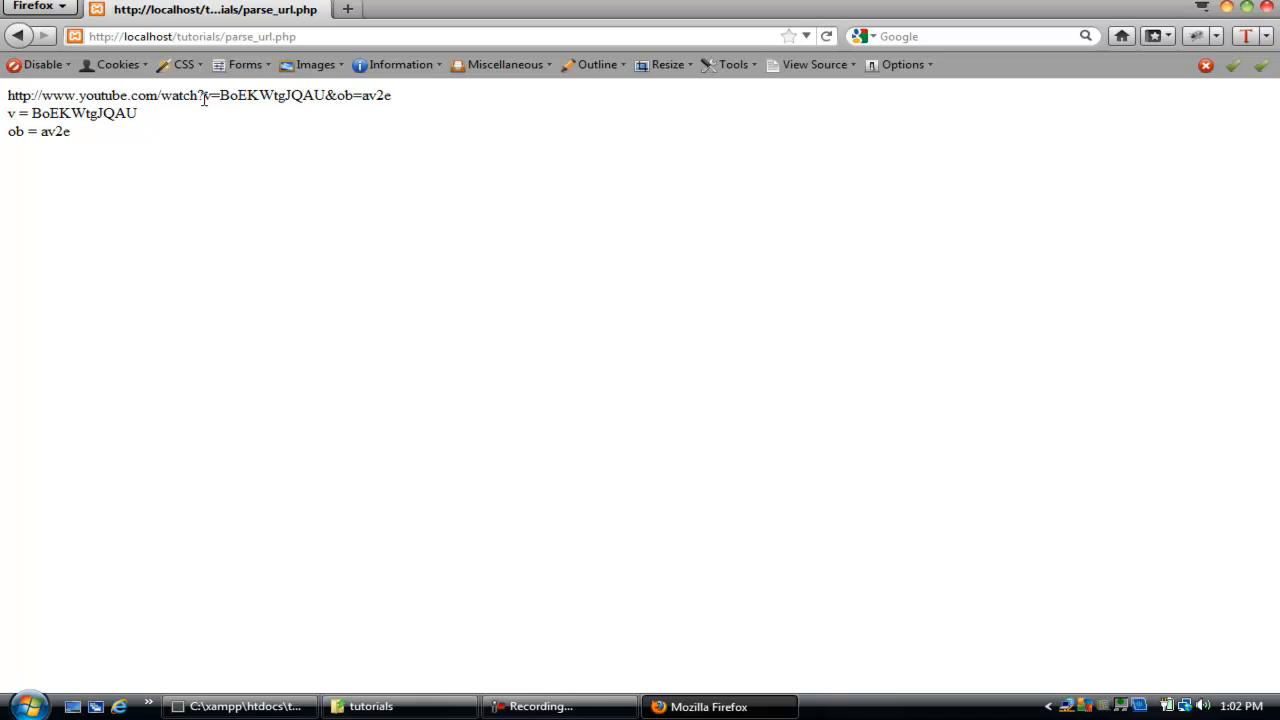
drag(204, 96, 288, 96)
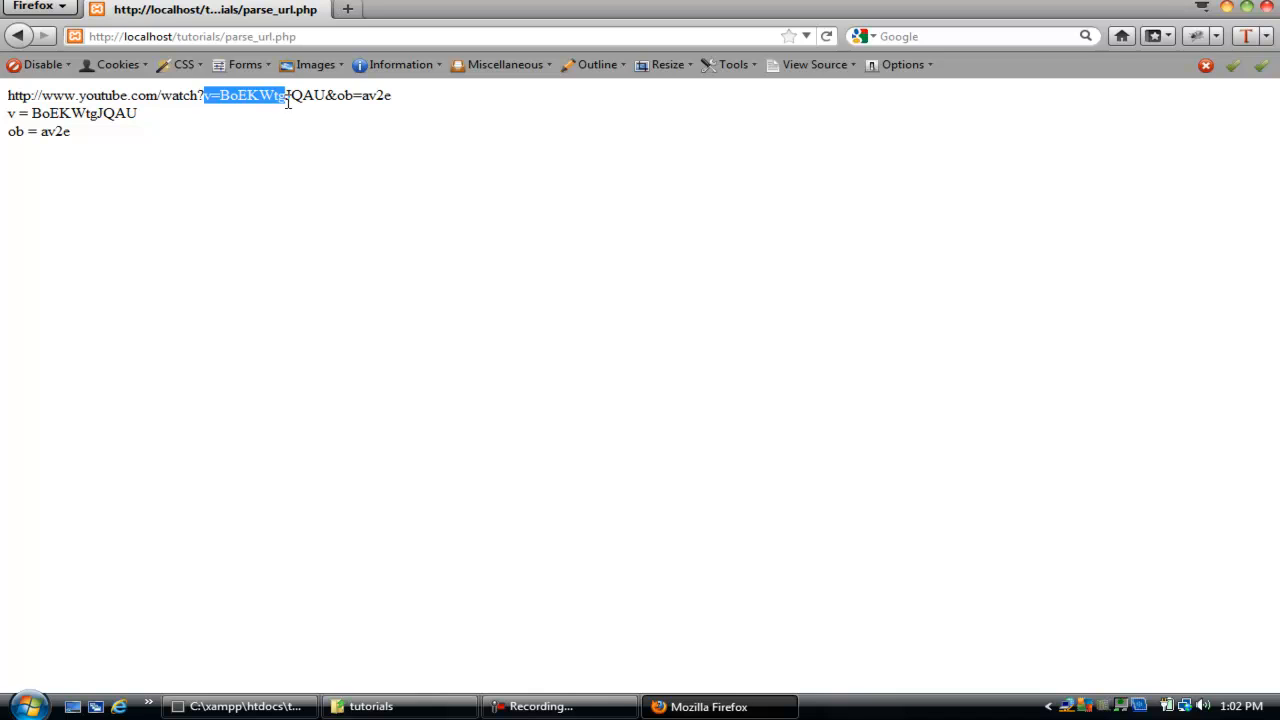
drag(284, 96, 324, 96)
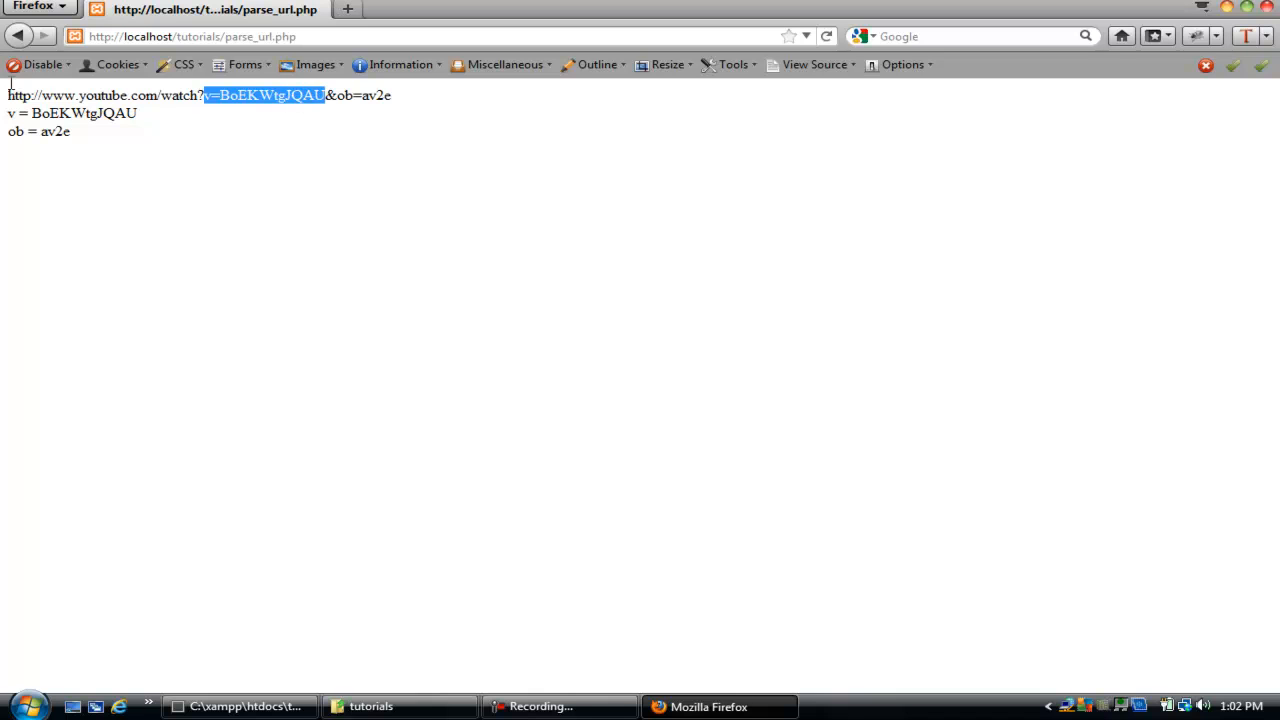
mouse_move(560, 536)
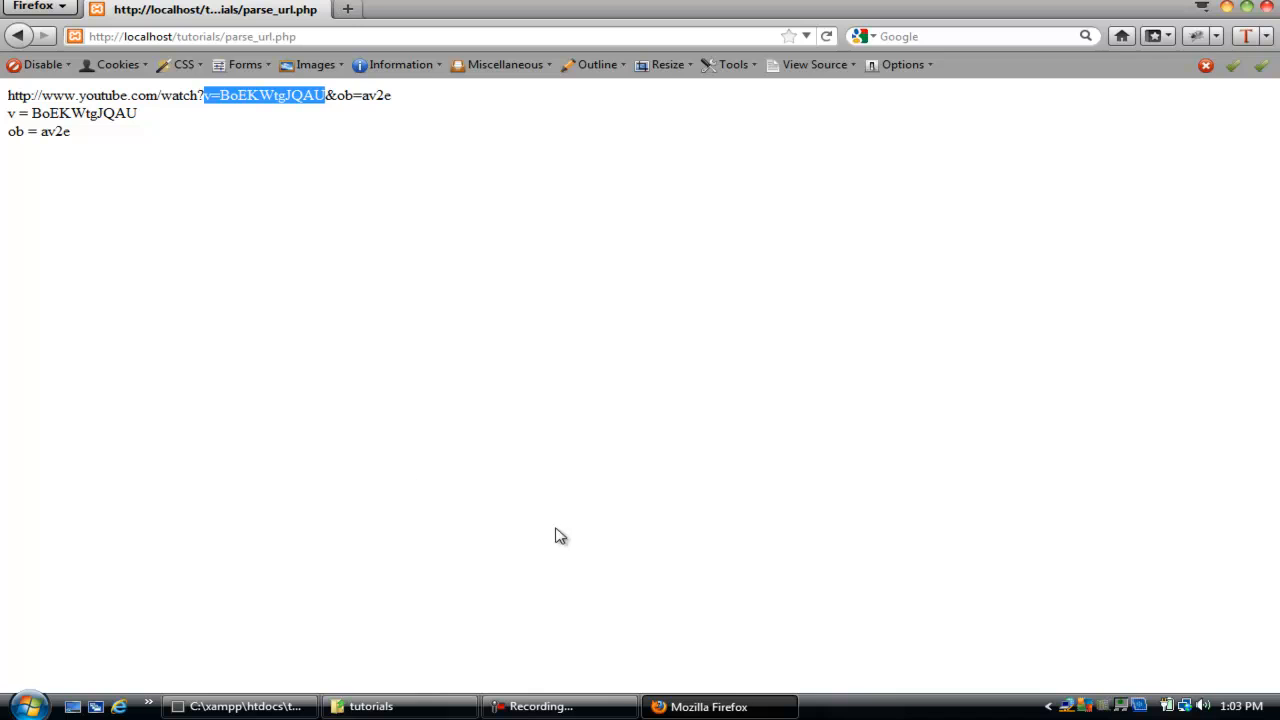
mouse_move(476, 586)
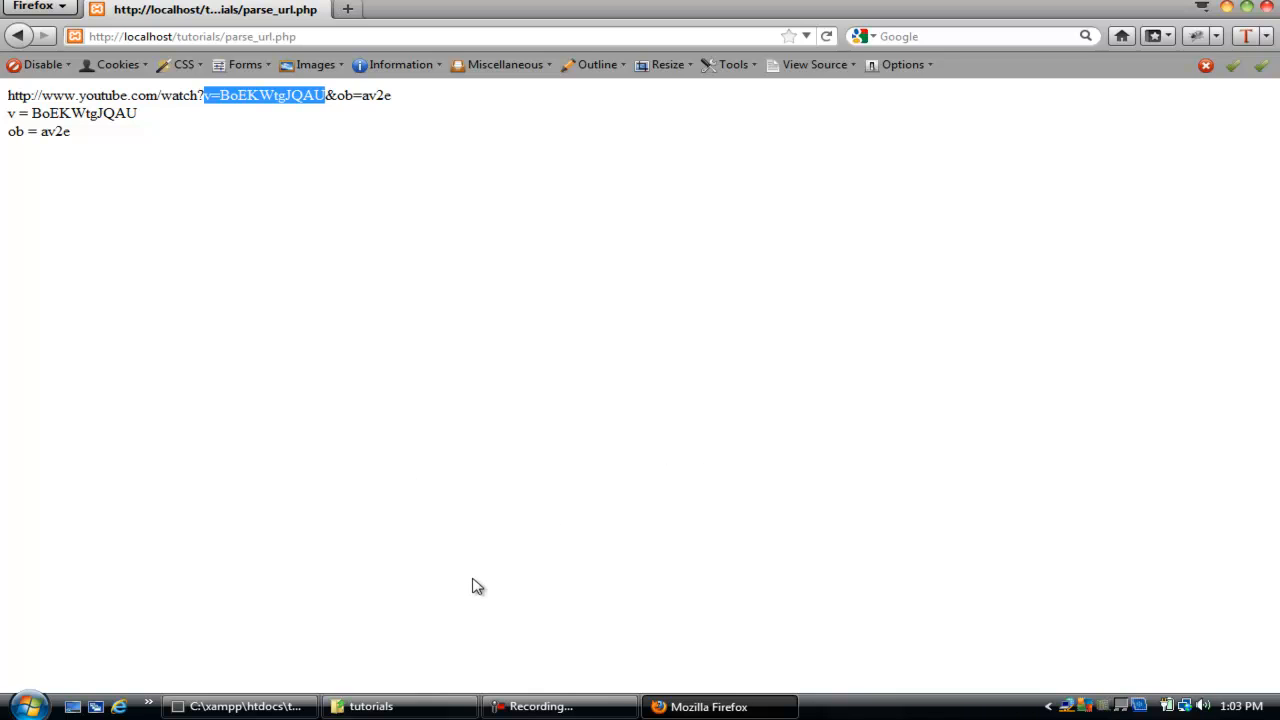